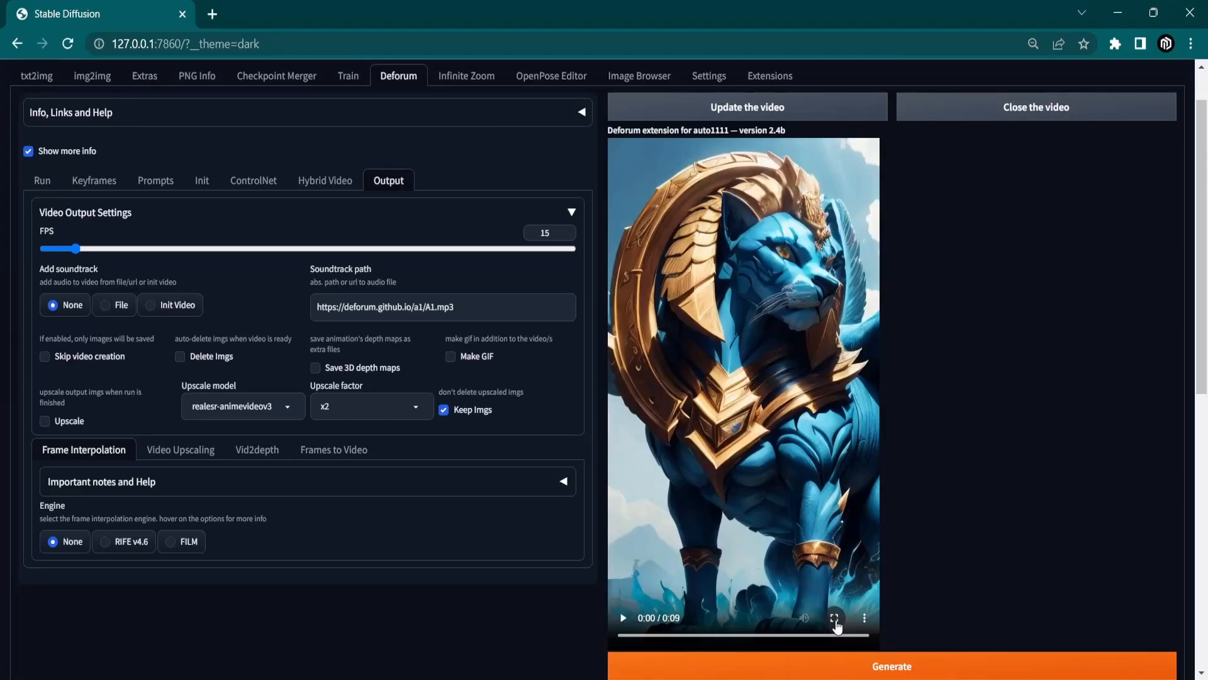
Return to the txt2img page of a web UI without the Deforum extension
{"action": "left_click", "coordinate": [835, 617]}
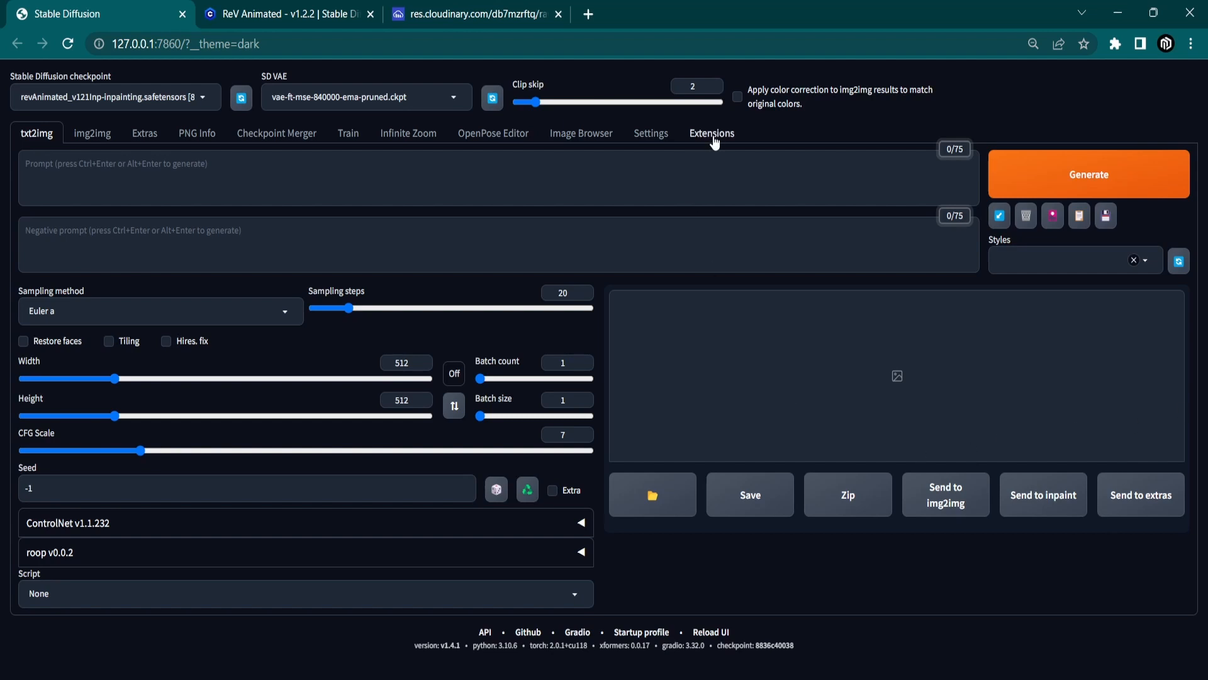
Install the Deforum extension from the Available extensions list by searching 'Deforum'
{"action": "left_click", "coordinate": [710, 132]}
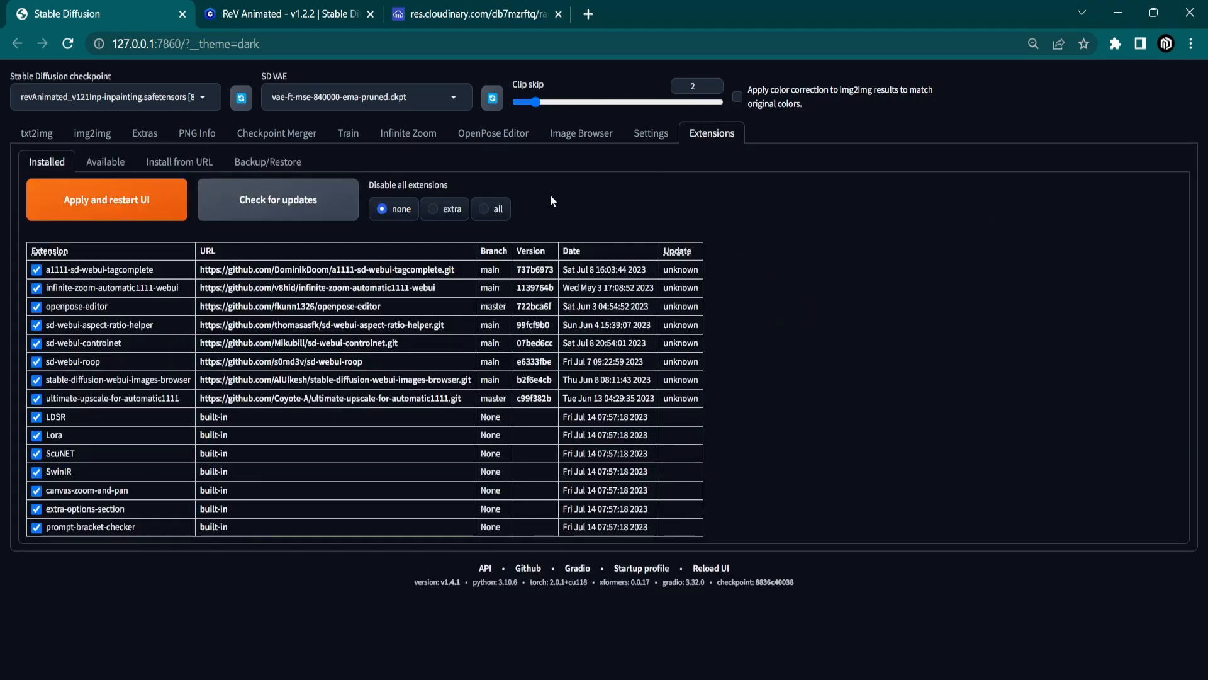
{"action": "left_click", "coordinate": [106, 163]}
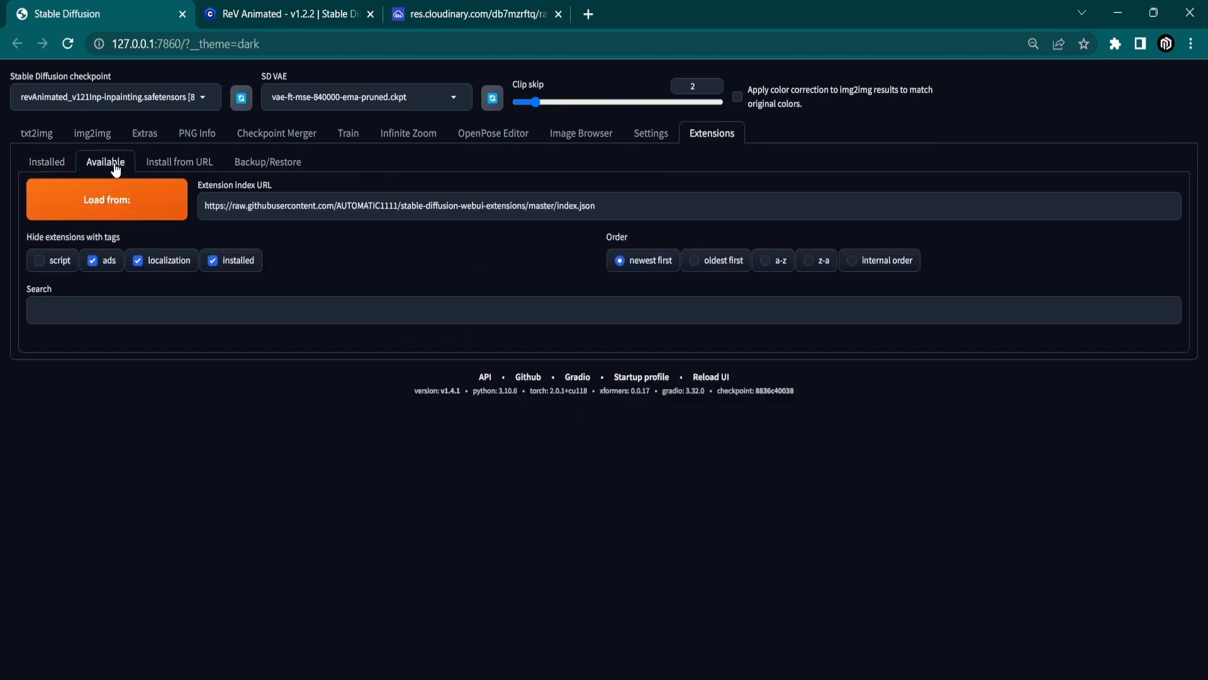
{"action": "left_click", "coordinate": [106, 199]}
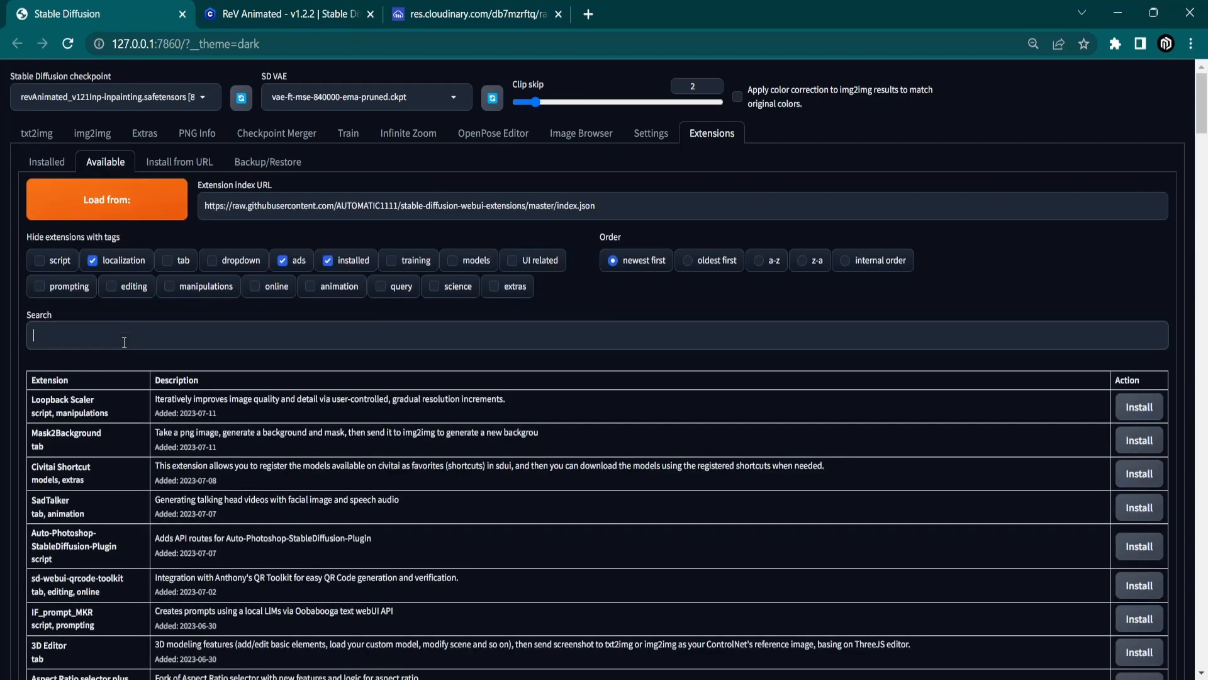
{"action": "type", "text": "Deforum"}
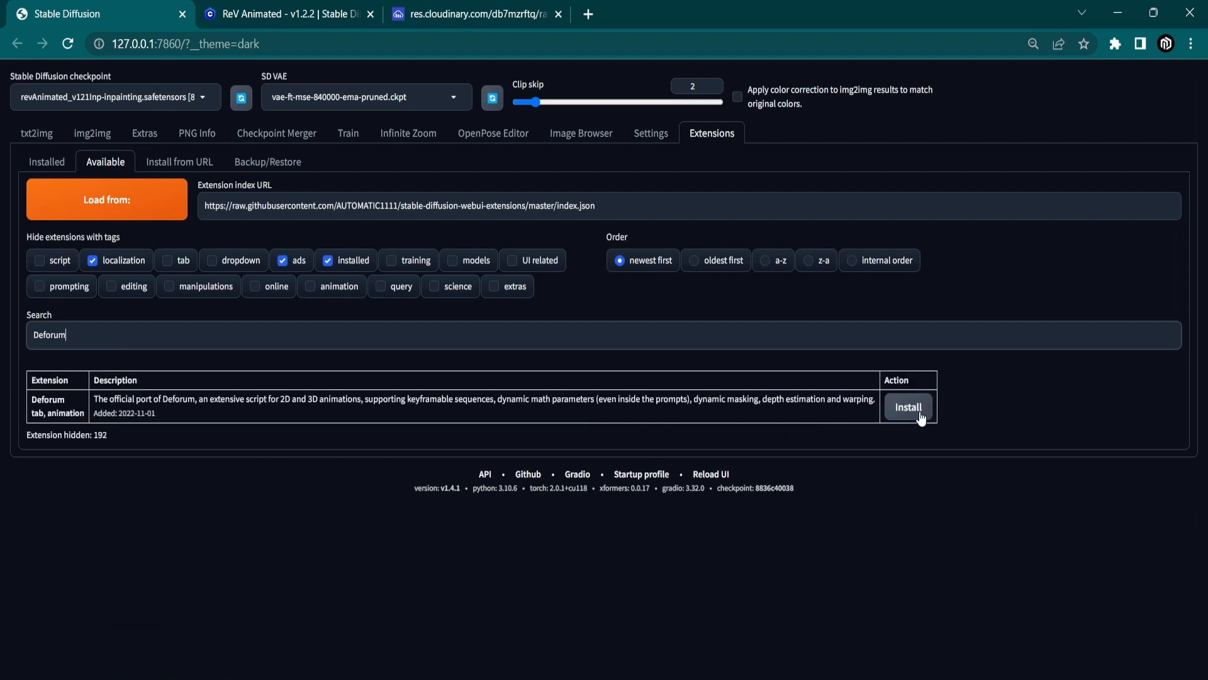
{"action": "left_click", "coordinate": [908, 407]}
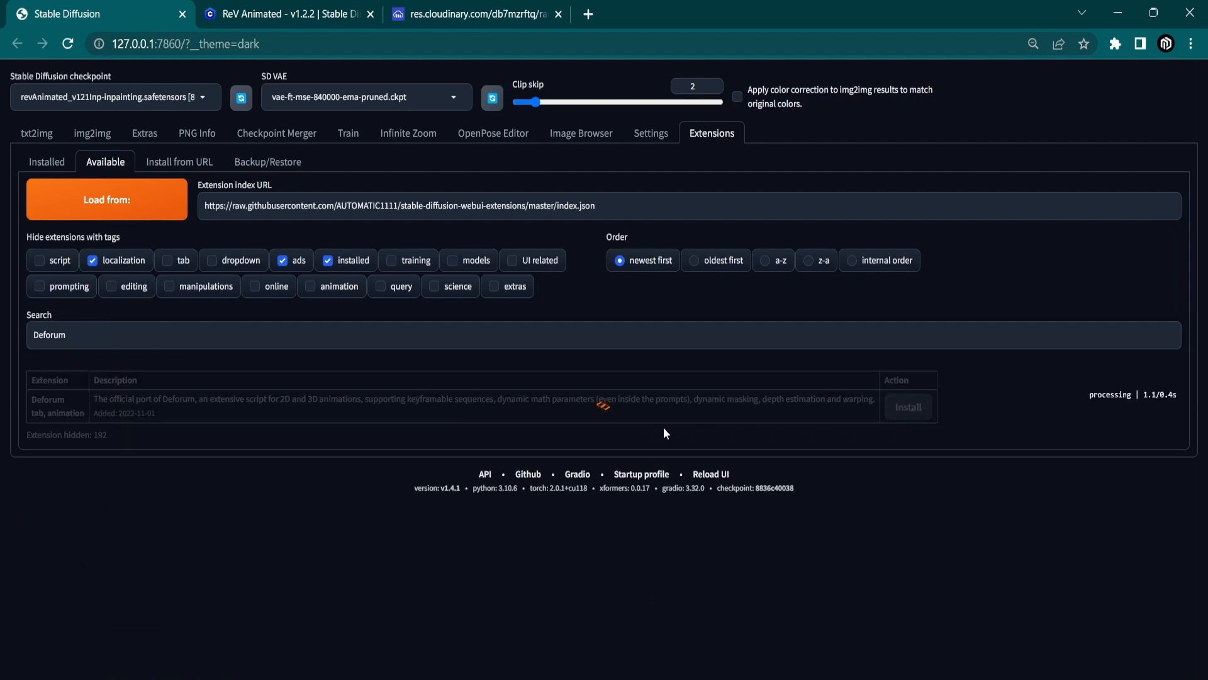
{"action": "mouse_move", "coordinate": [300, 438]}
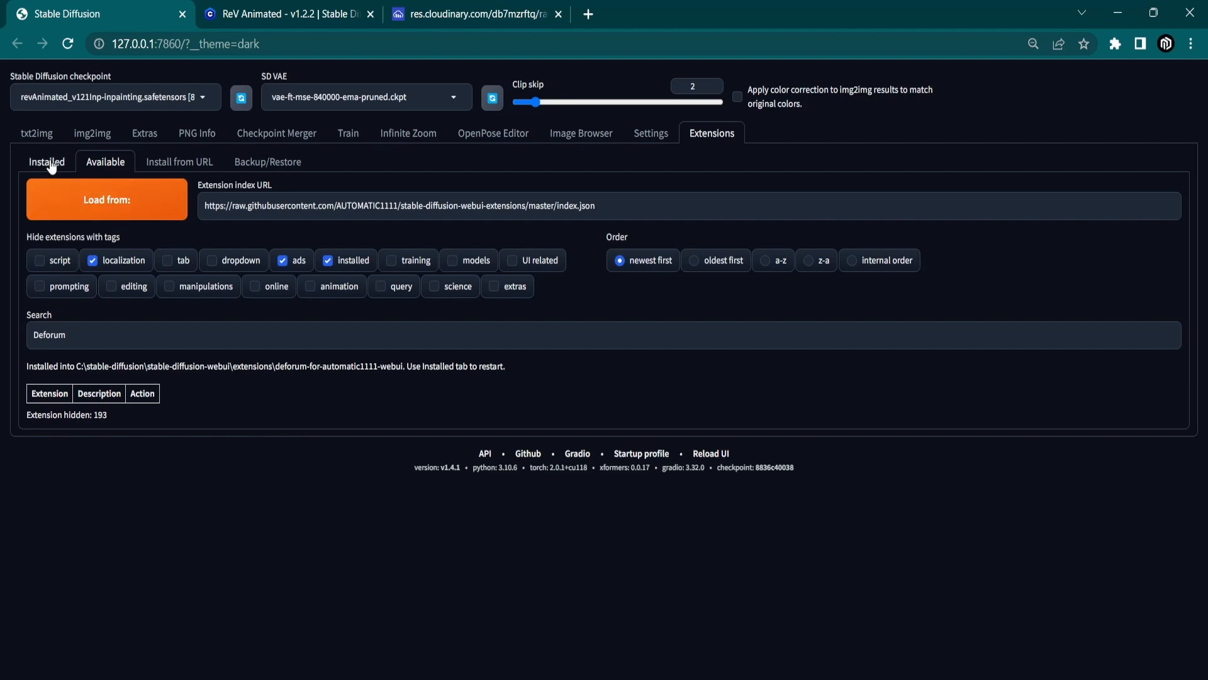
Check installed extensions for updates and apply and restart the UI to activate Deforum
{"action": "left_click", "coordinate": [46, 163]}
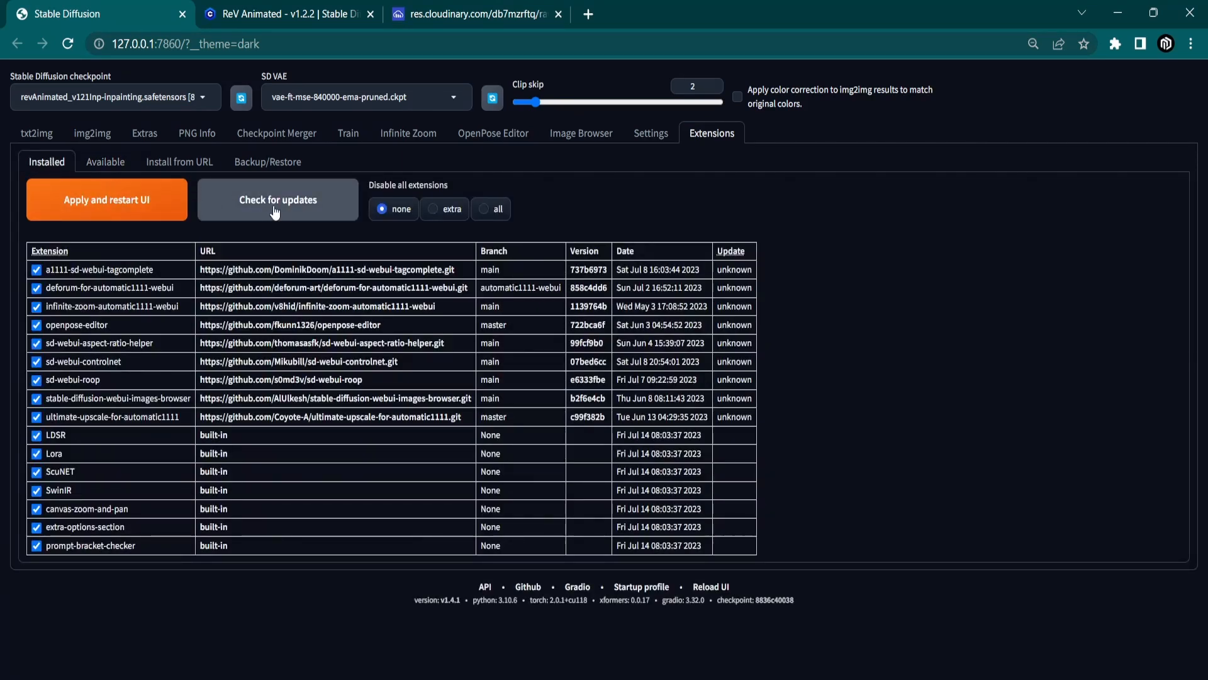
{"action": "left_click", "coordinate": [277, 200]}
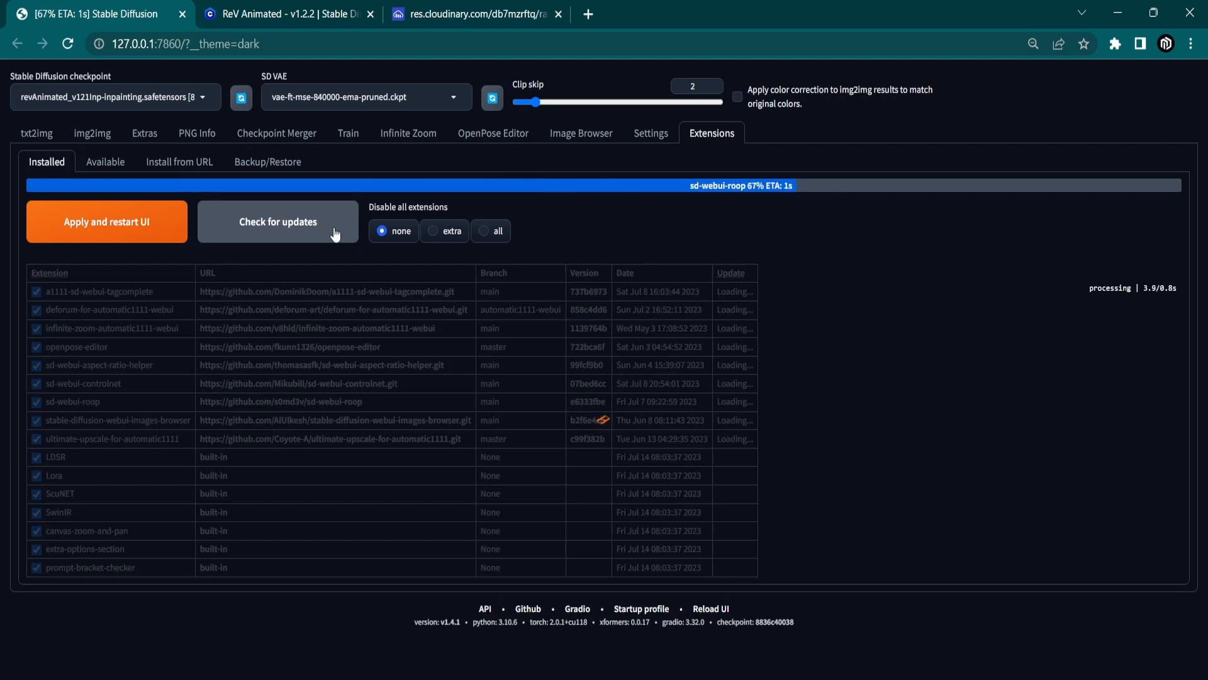
{"action": "left_click", "coordinate": [277, 221]}
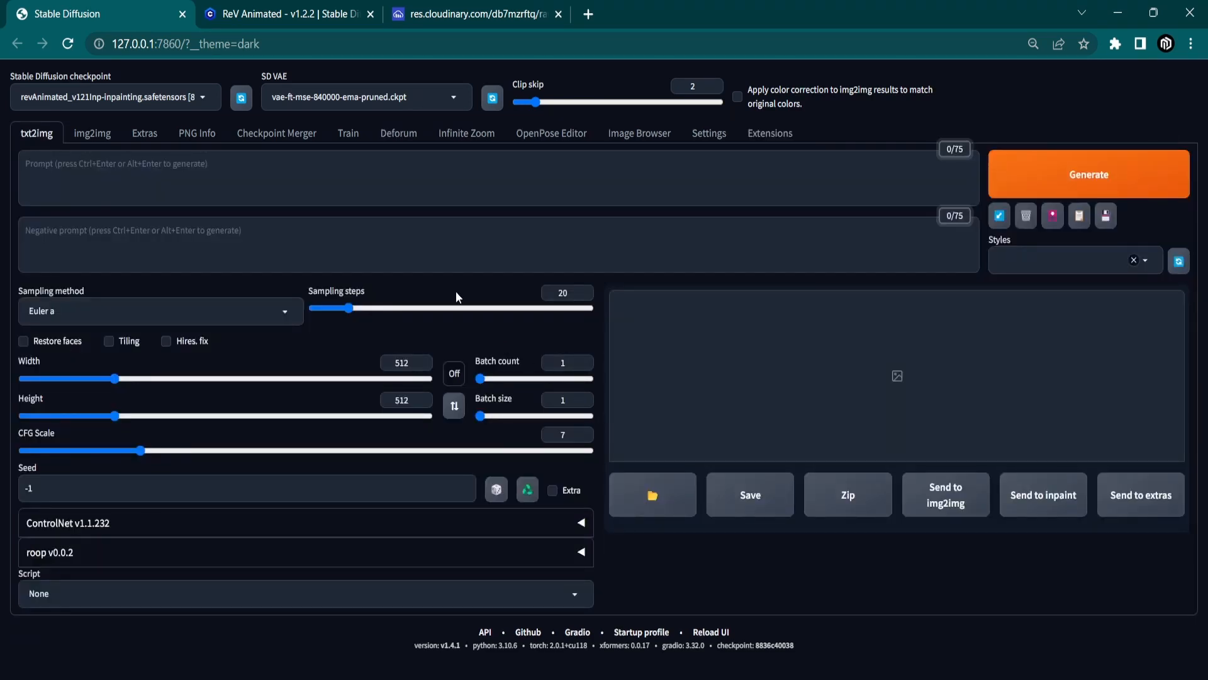
{"action": "mouse_move", "coordinate": [399, 139]}
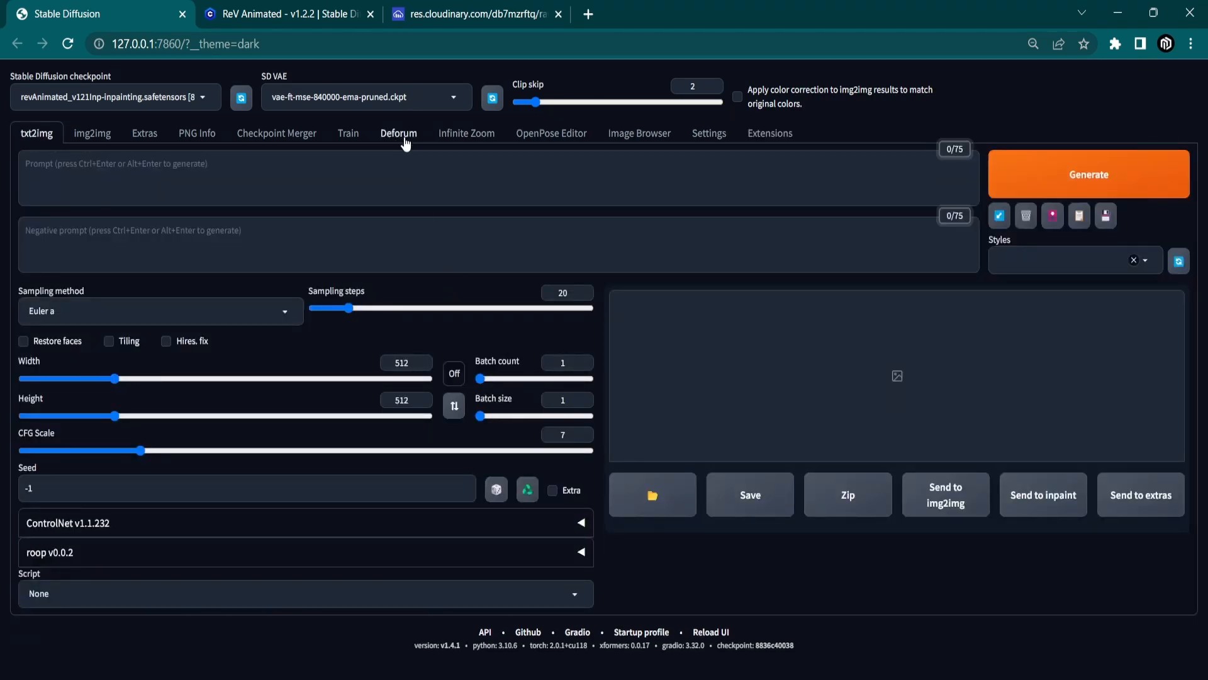
Switch to the Deforum page and load the revAnimated.safetensors checkpoint
{"action": "left_click", "coordinate": [399, 132]}
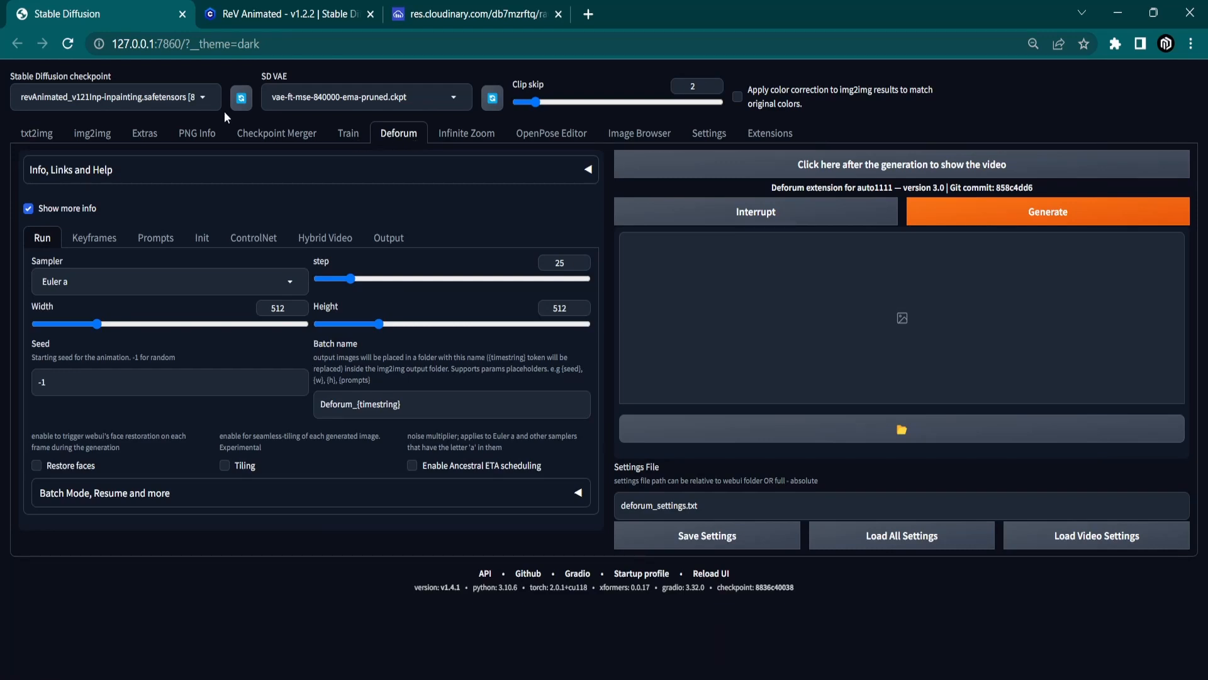
{"action": "left_click", "coordinate": [112, 97]}
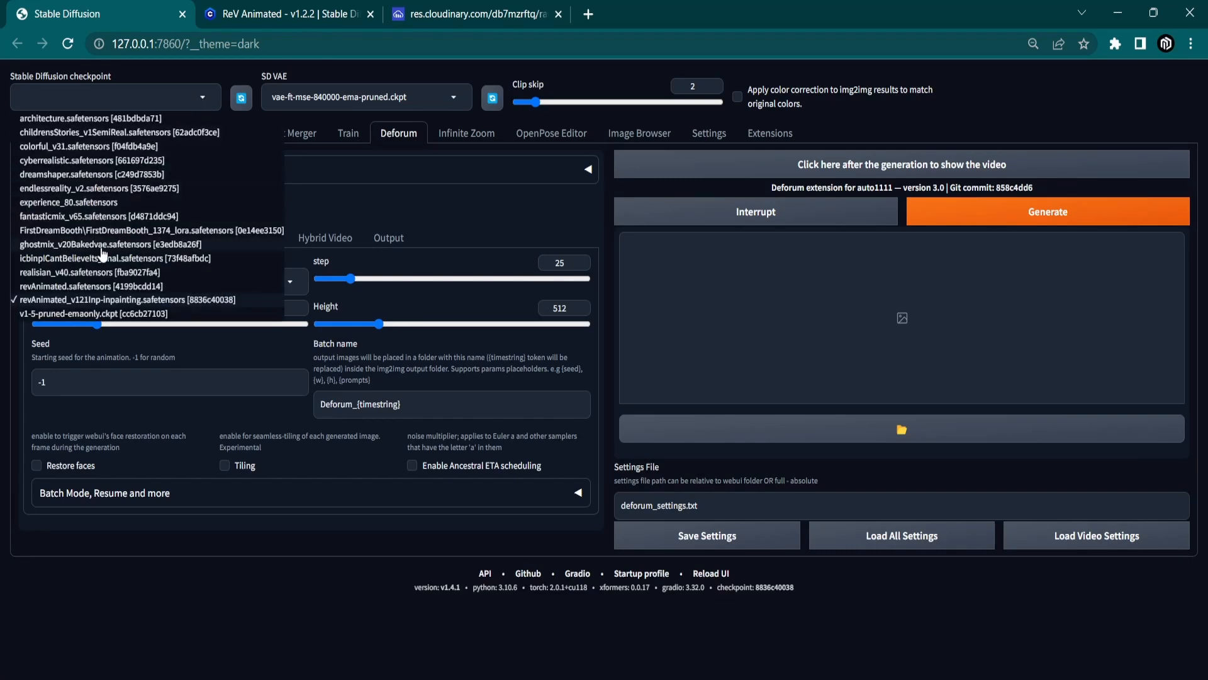
{"action": "mouse_move", "coordinate": [69, 291]}
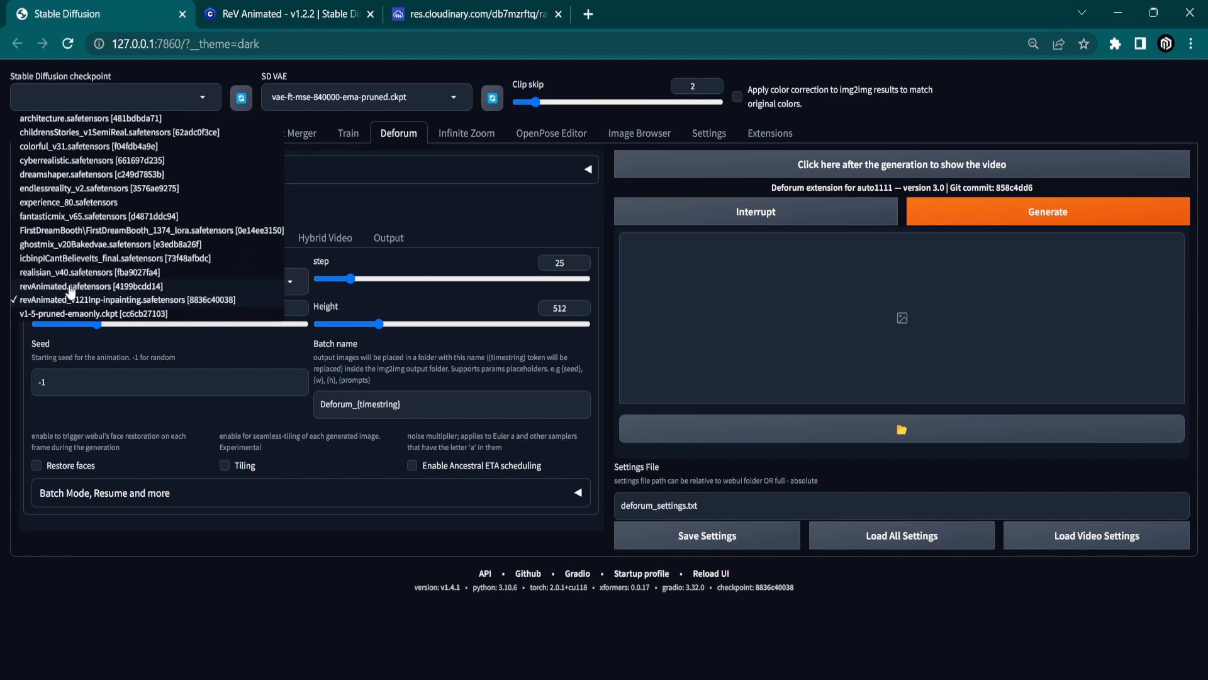
{"action": "left_click", "coordinate": [71, 286]}
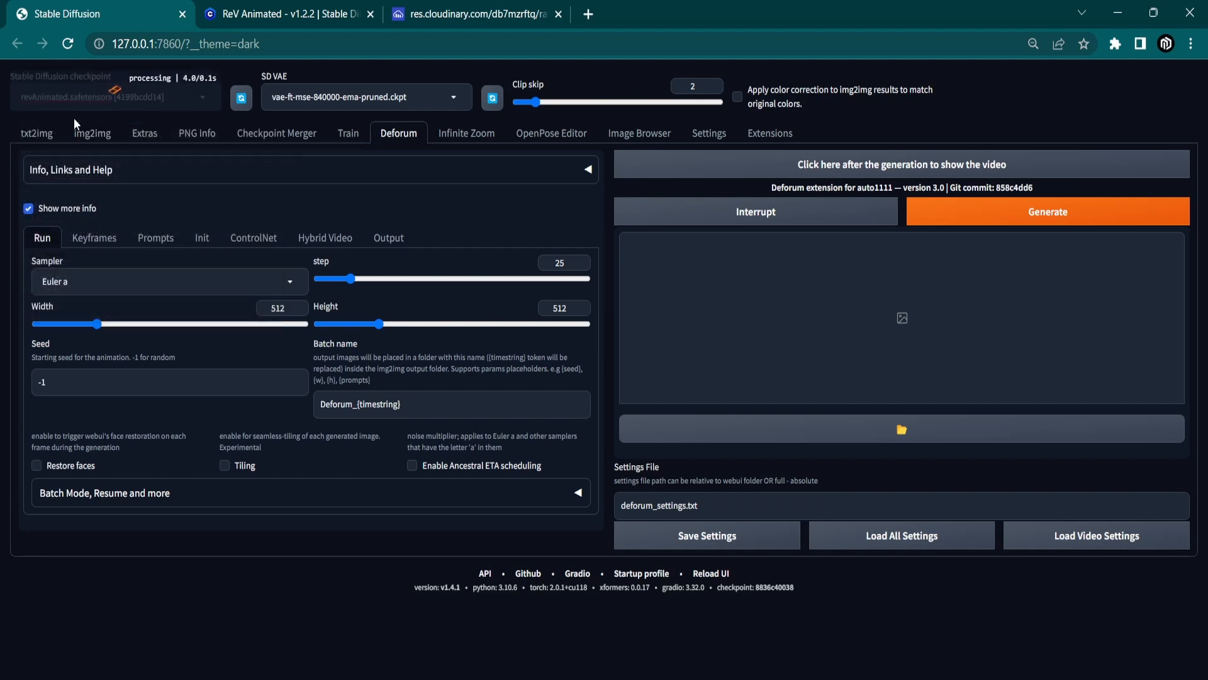
{"action": "left_click", "coordinate": [287, 14]}
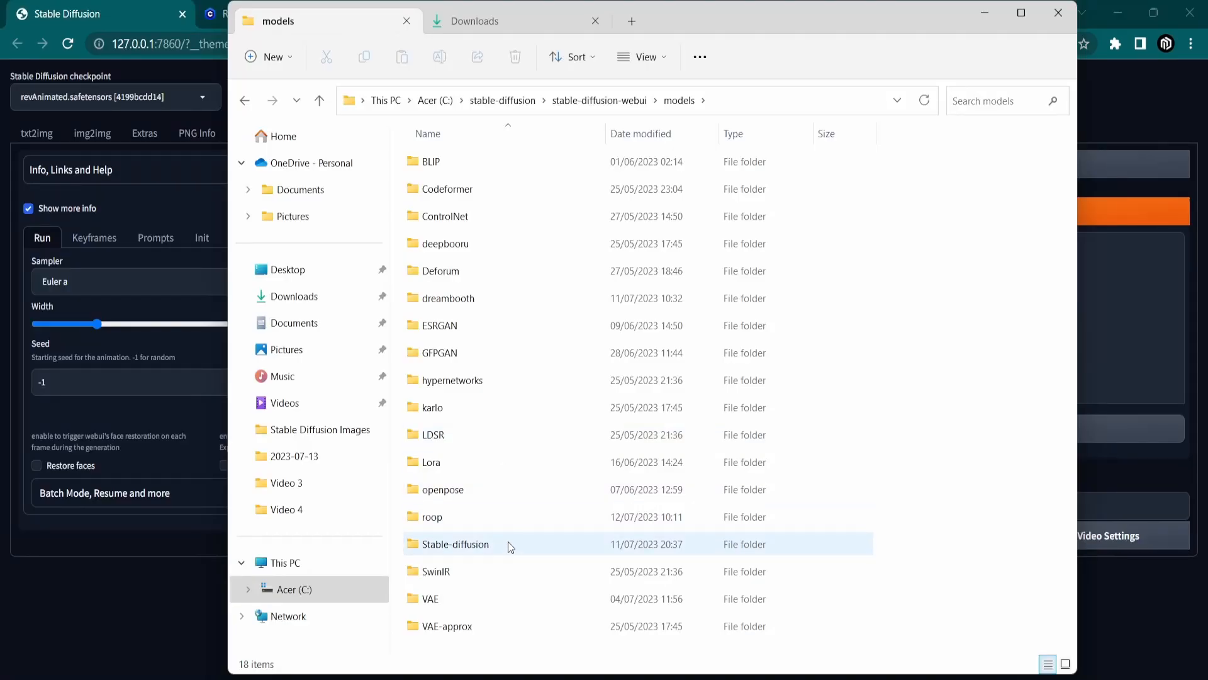
Browse to the deforum-for-automatic1111-webui extension folder under stable-diffusion-webui\extensions
{"action": "double_click", "coordinate": [455, 543]}
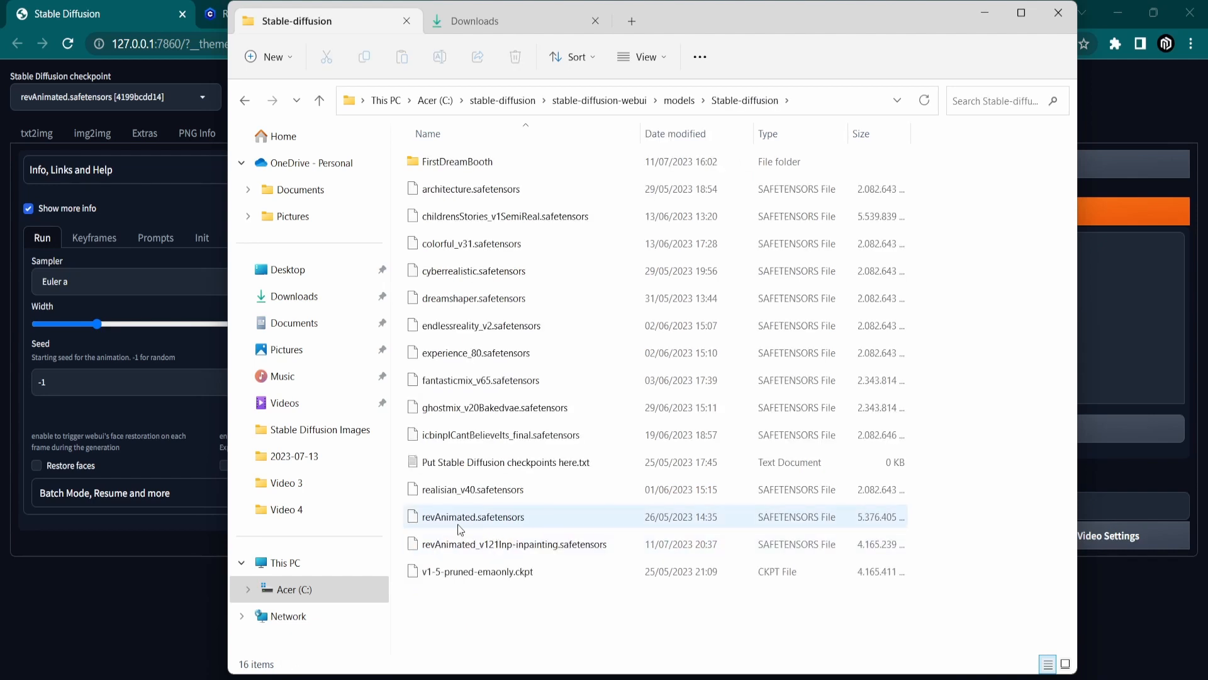
{"action": "left_click", "coordinate": [472, 516]}
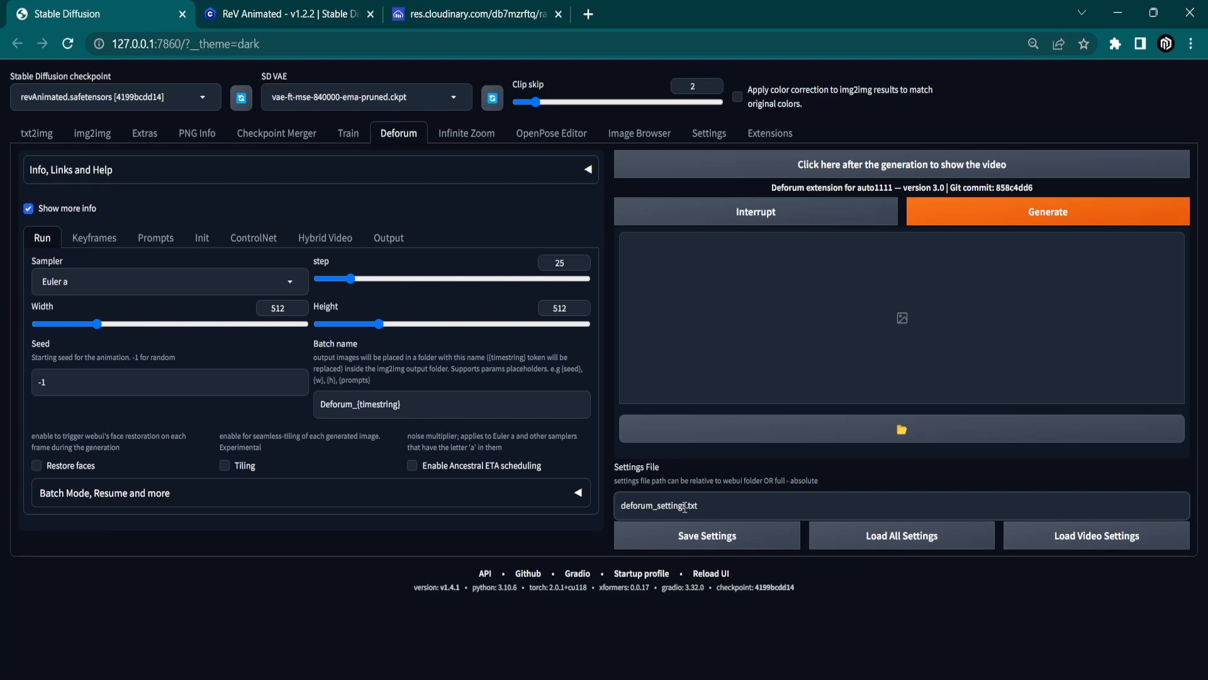
{"action": "double_click", "coordinate": [656, 506]}
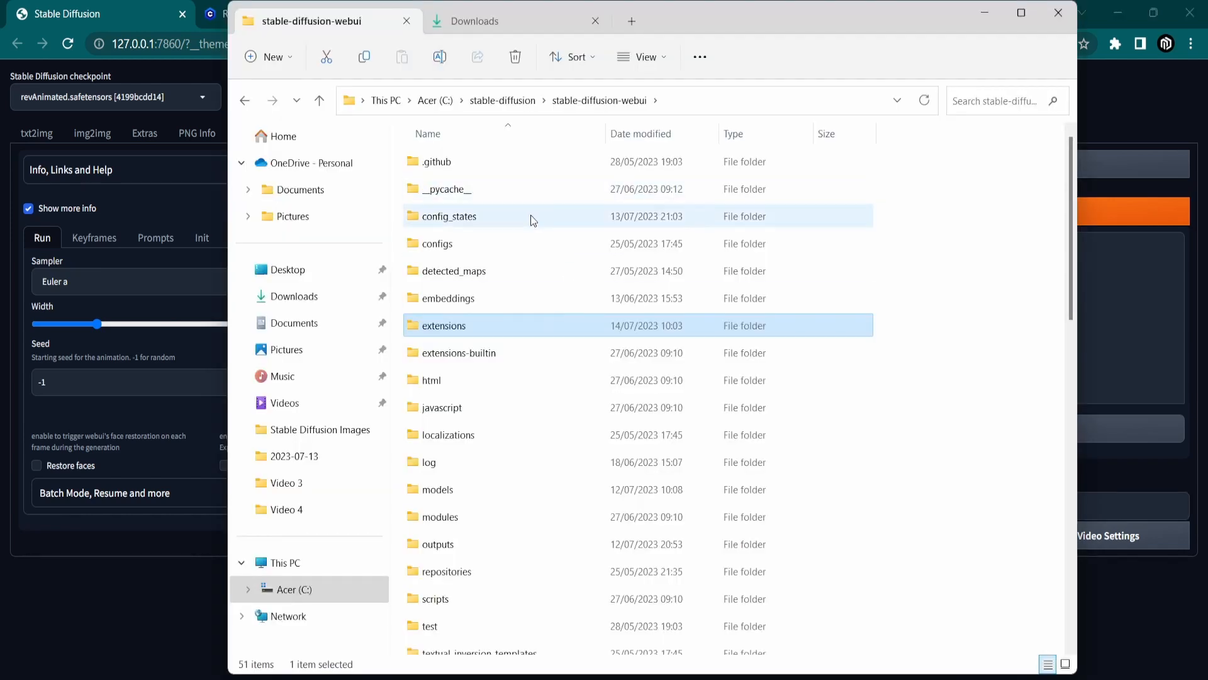
{"action": "double_click", "coordinate": [444, 324]}
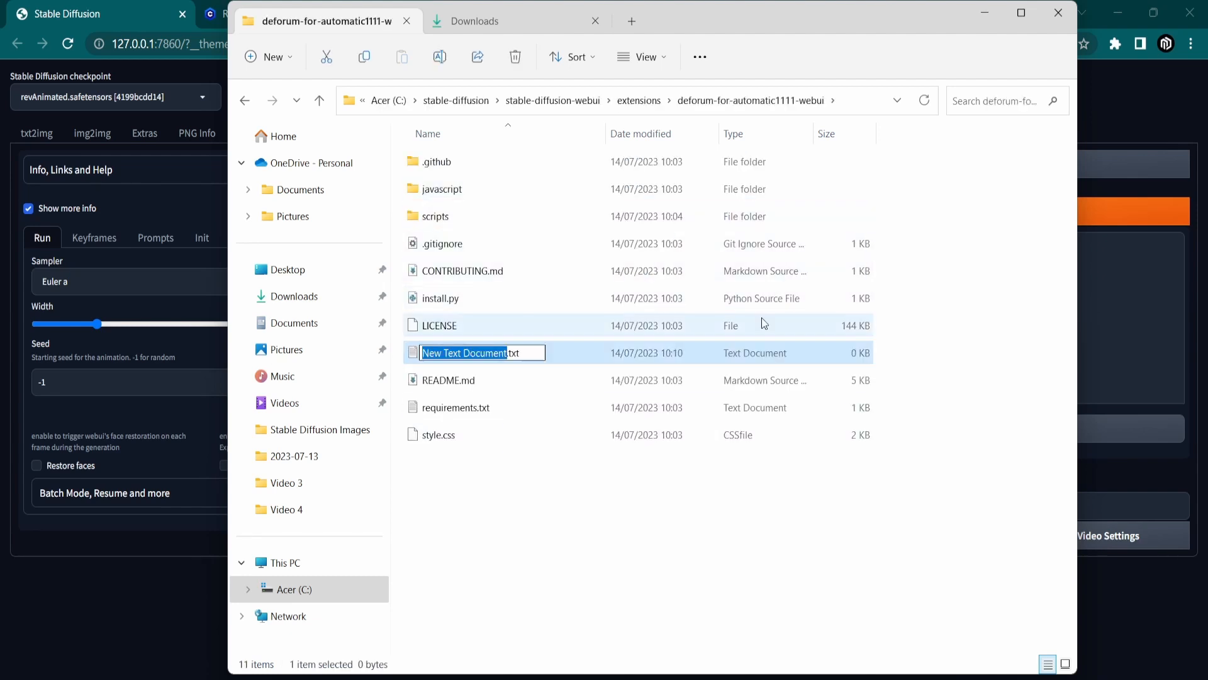
Create a new text file named 10s-deforum-settings.txt there and open it for editing
{"action": "type", "text": "10s-.txt"}
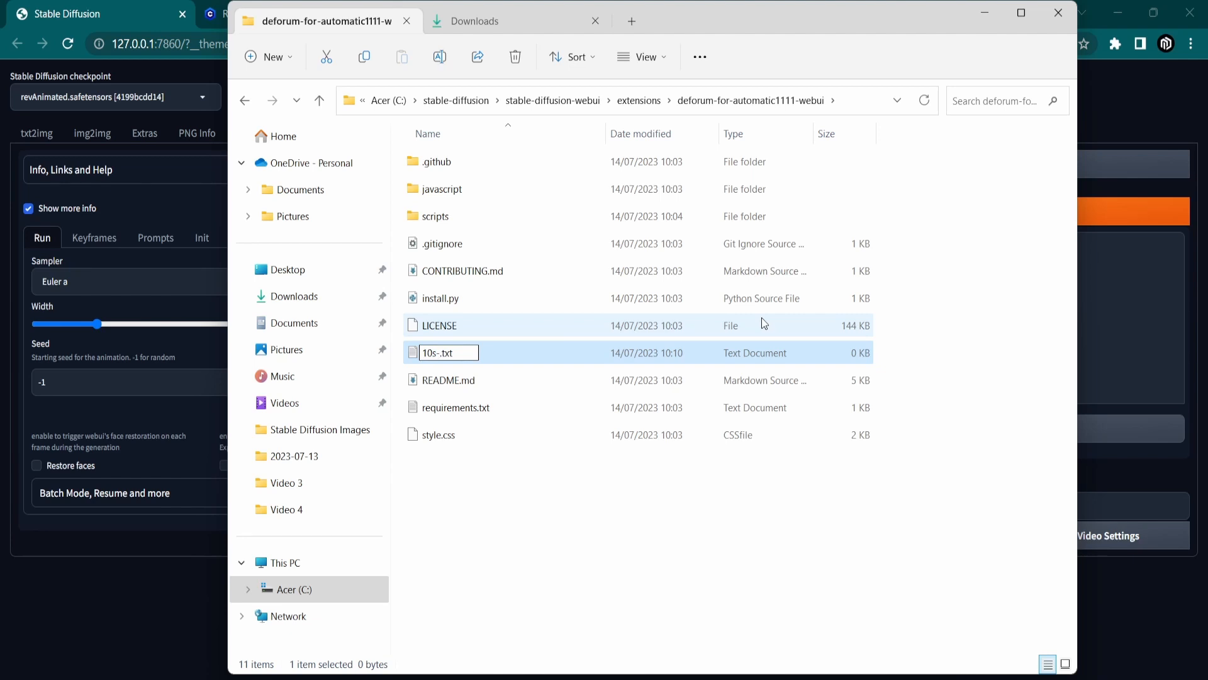
{"action": "type", "text": "deforum-s"}
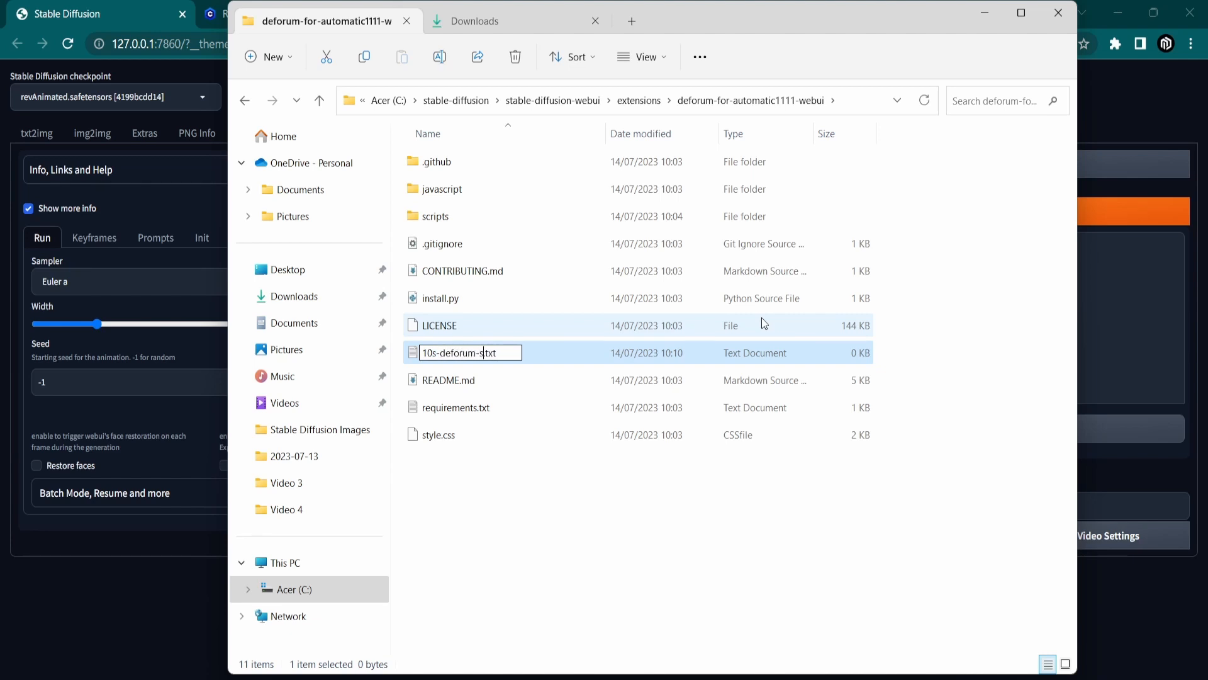
{"action": "type", "text": "ettings"}
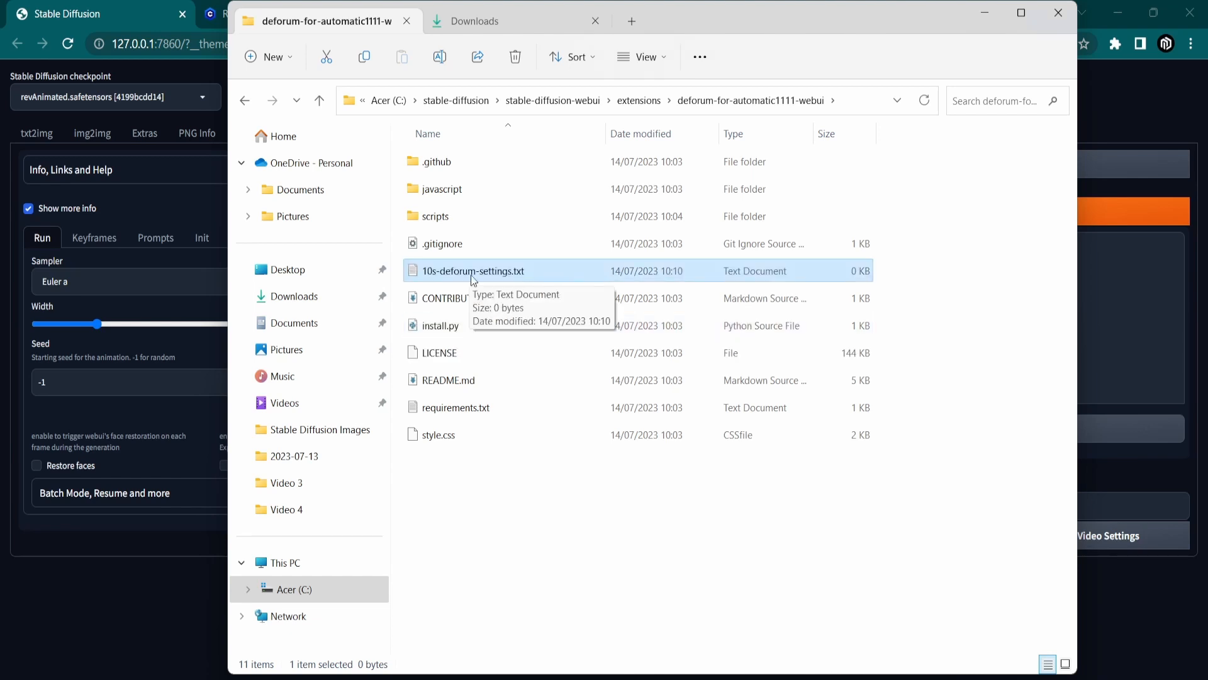
{"action": "double_click", "coordinate": [473, 271]}
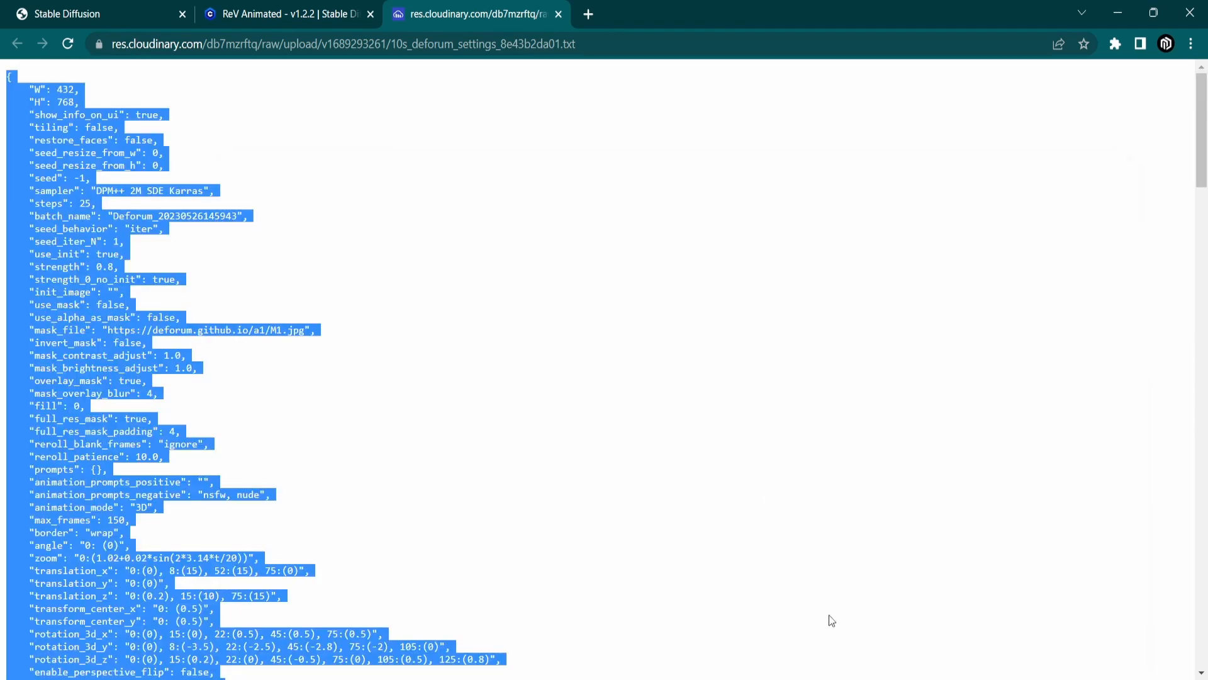
Paste the copied Deforum settings text into 10s-deforum-settings.txt in Notepad
{"action": "left_click", "coordinate": [247, 210]}
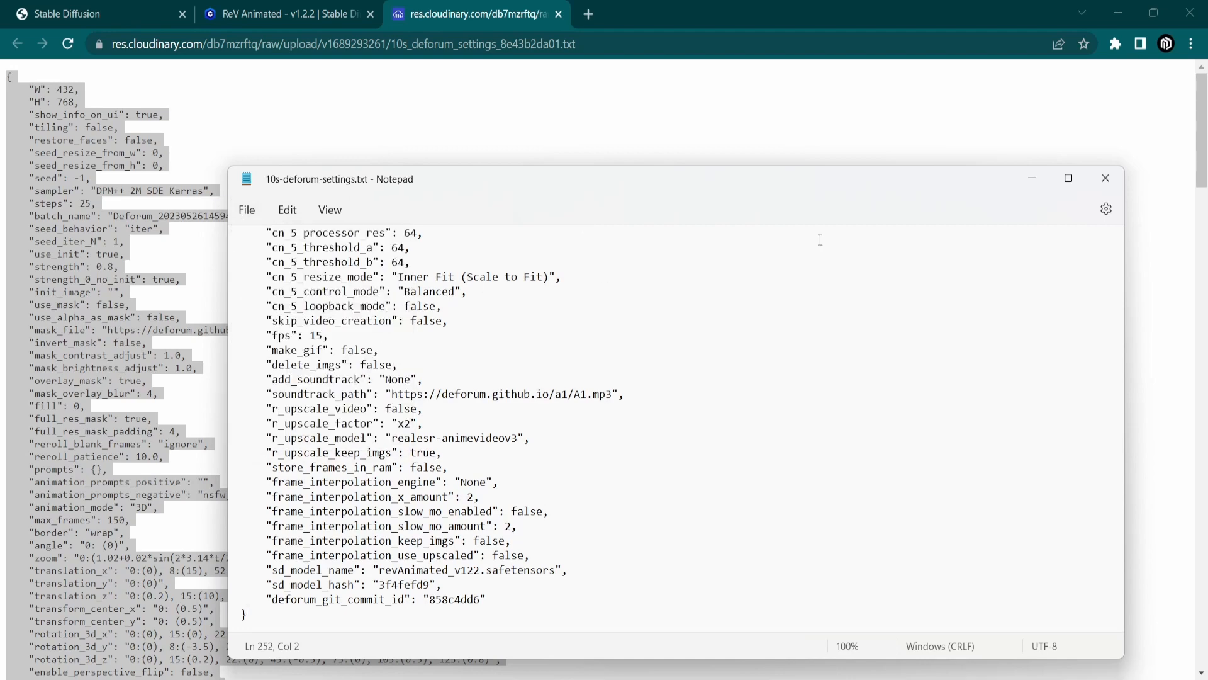
{"action": "right_click", "coordinate": [450, 271]}
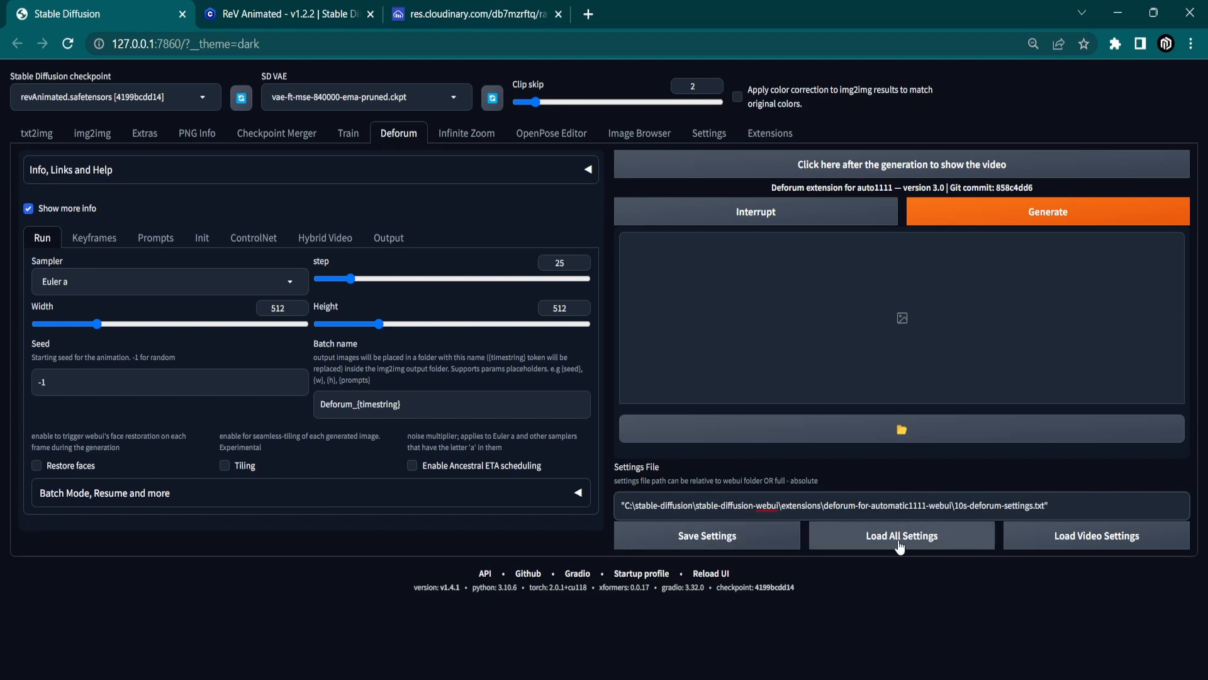
Load all Deforum settings from 10s-deforum-settings.txt (DPM++ 2M SDE Karras, 432×768)
{"action": "left_click", "coordinate": [900, 535]}
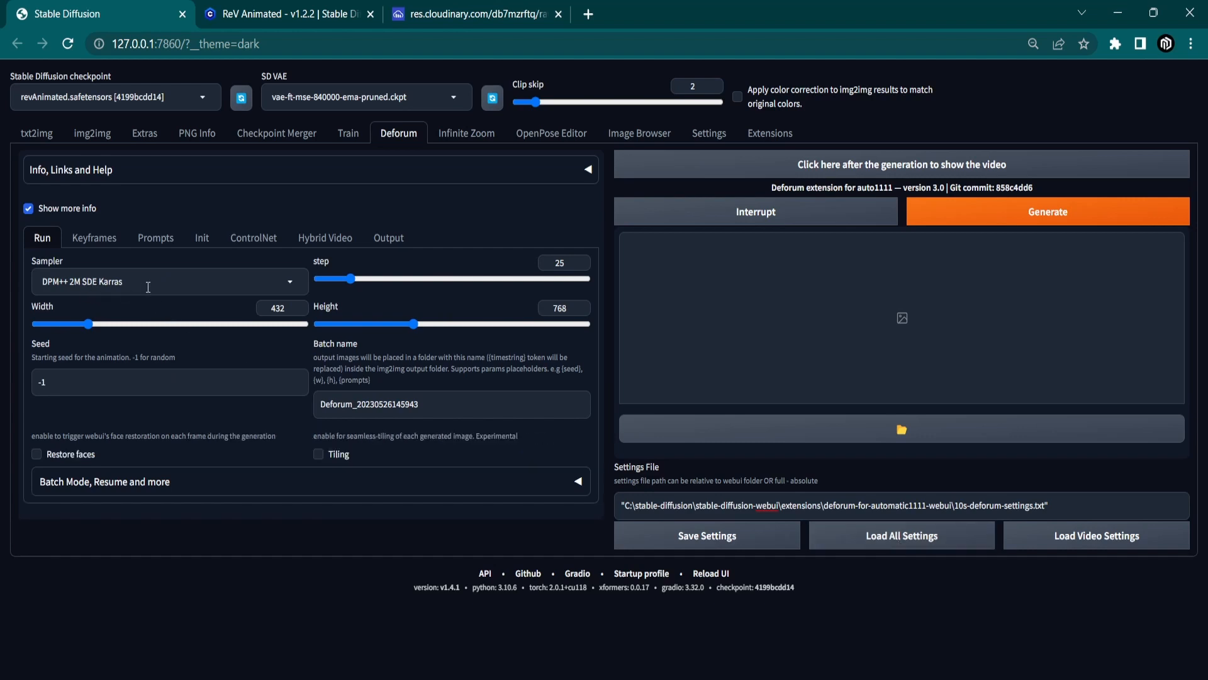
{"action": "mouse_move", "coordinate": [555, 323]}
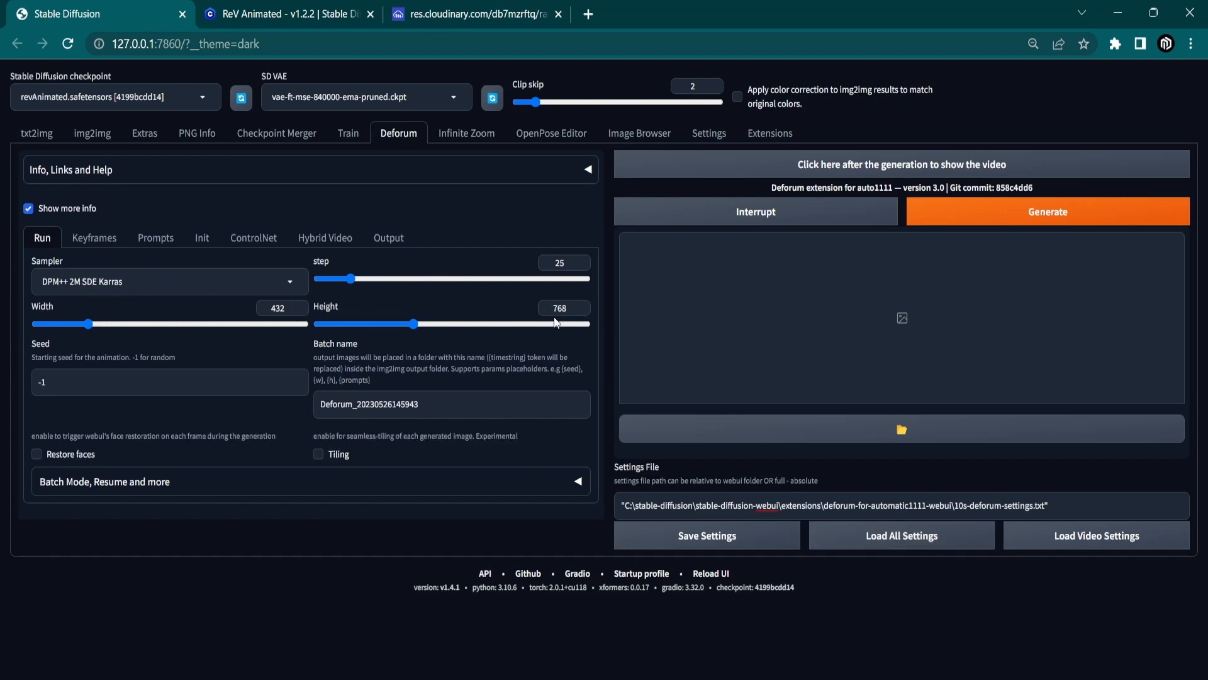
{"action": "mouse_move", "coordinate": [498, 338]}
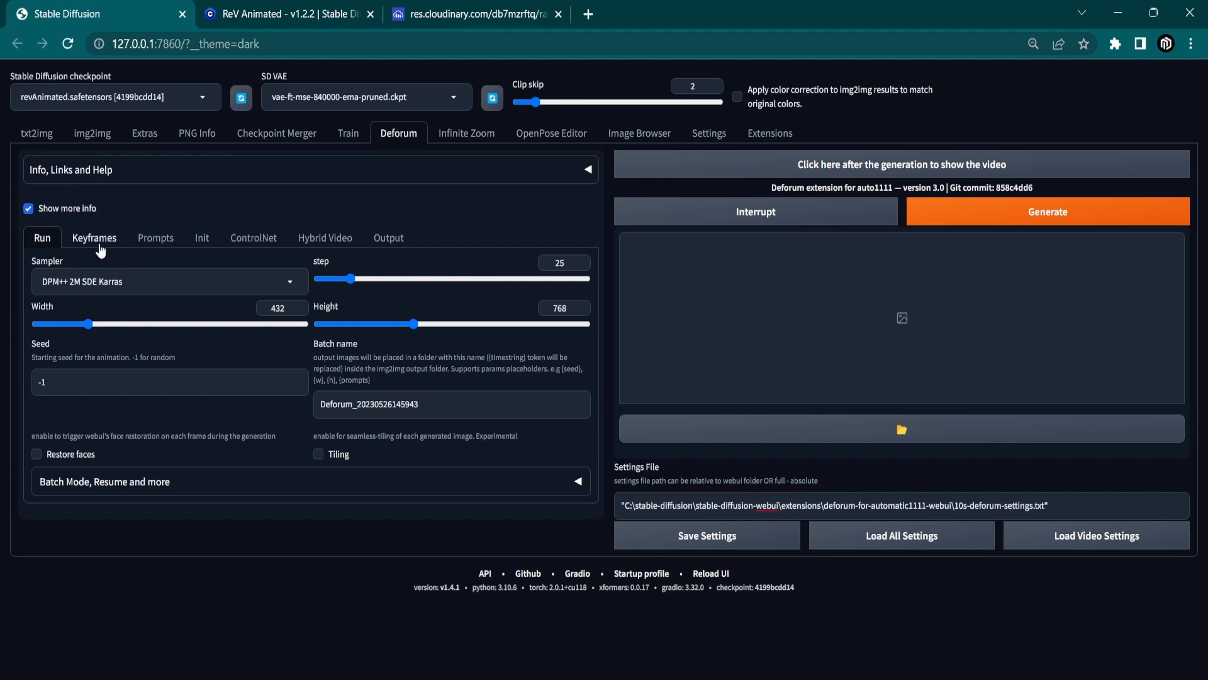
Review the Keyframes settings: 150 max frames, motion schedules and Perlin noise options
{"action": "left_click", "coordinate": [94, 238]}
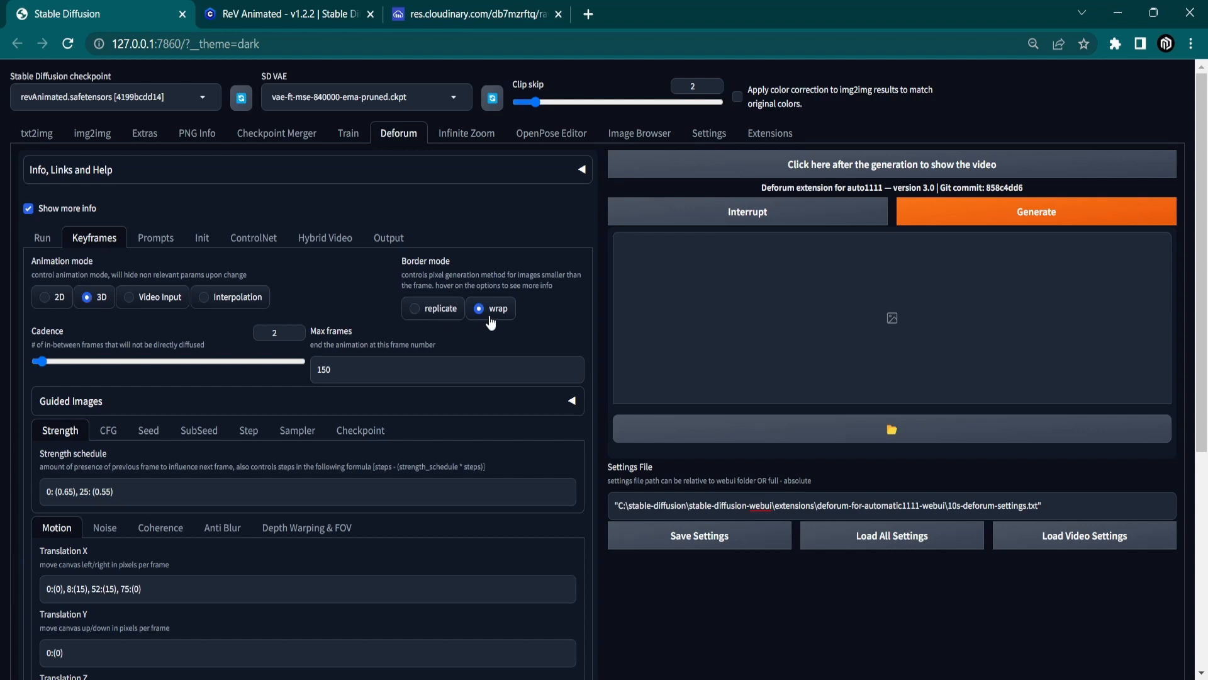
{"action": "mouse_move", "coordinate": [491, 308]}
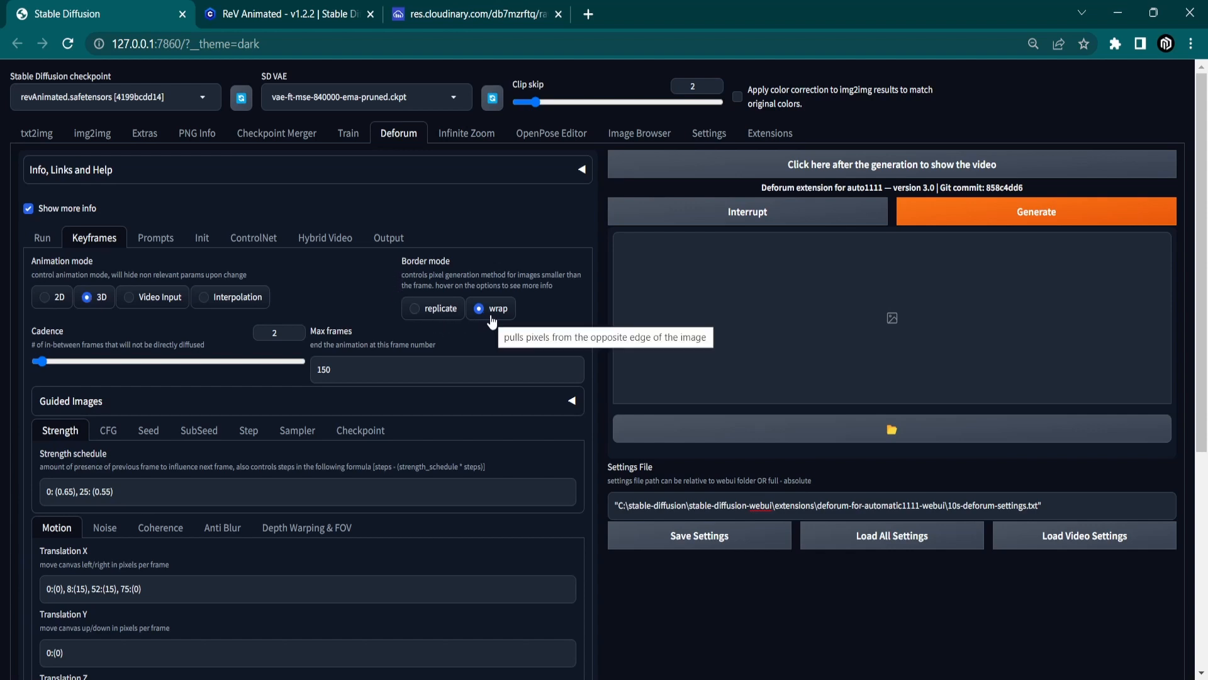
{"action": "left_click", "coordinate": [445, 369]}
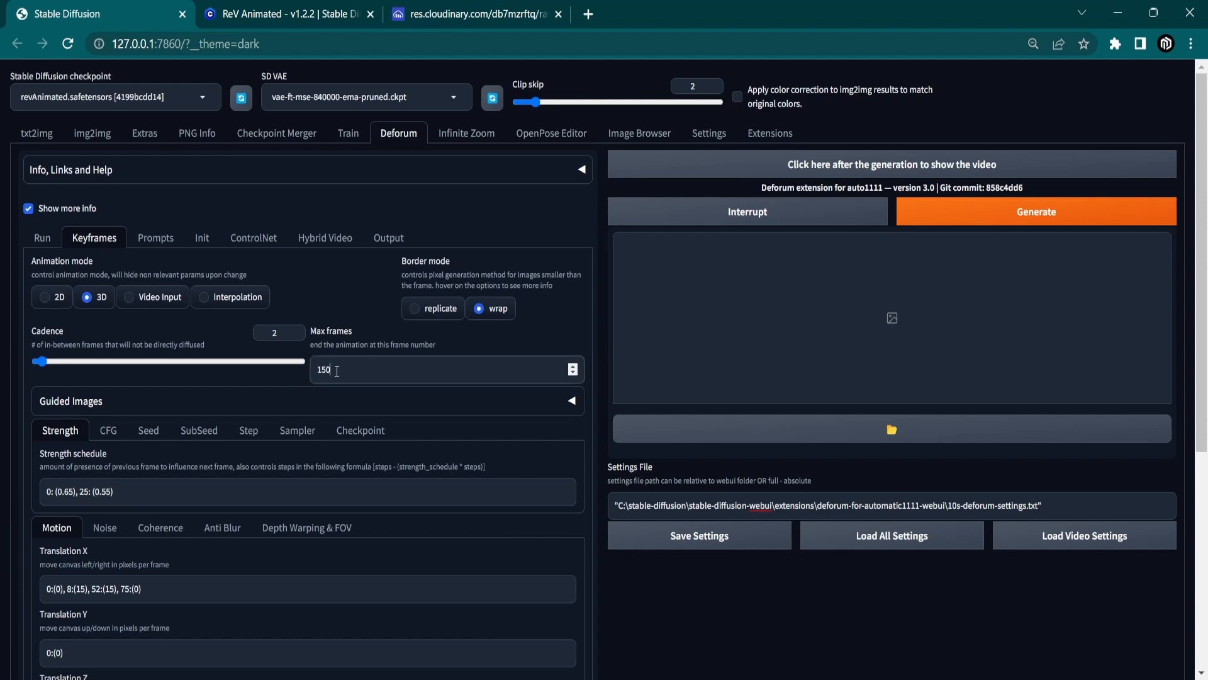
{"action": "scroll", "scroll_direction": "down", "scroll_amount": 3}
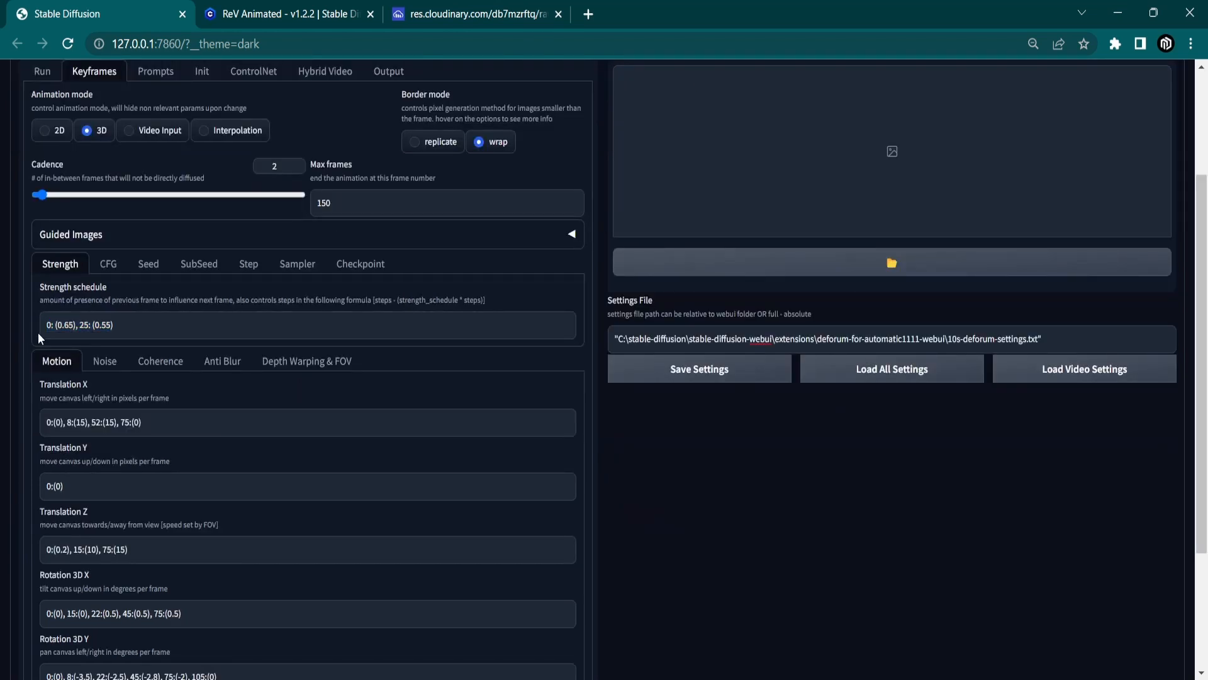
{"action": "mouse_move", "coordinate": [612, 421]}
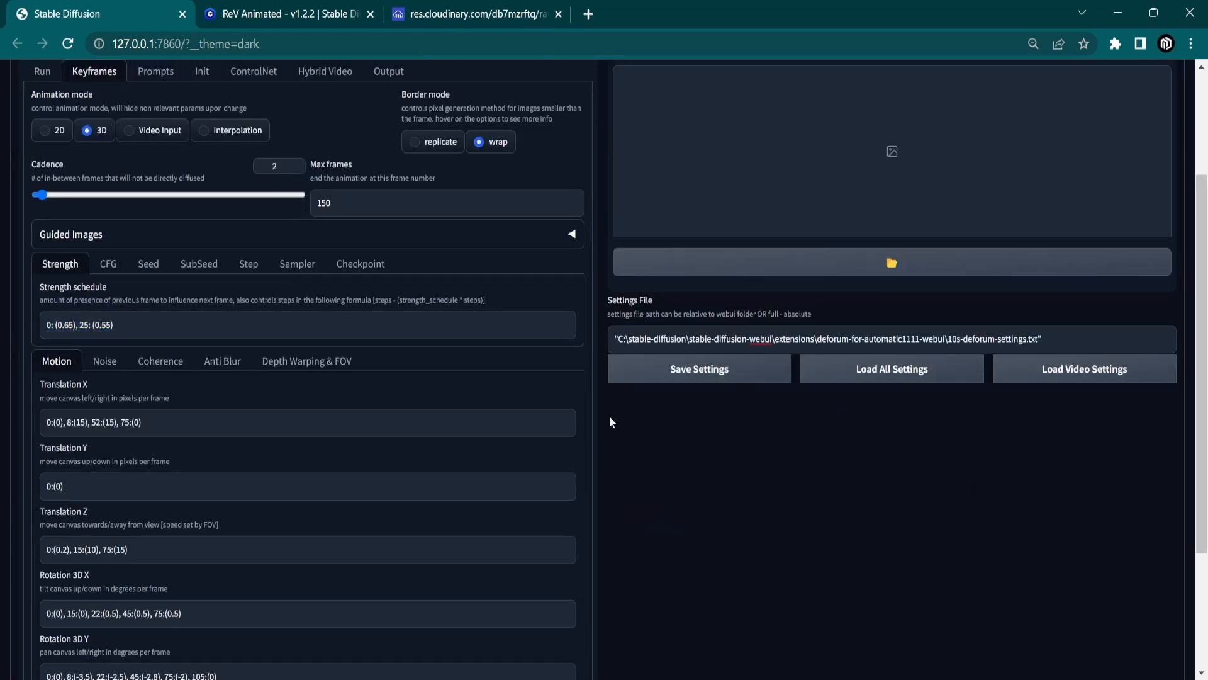
{"action": "scroll", "scroll_direction": "down", "scroll_amount": 3}
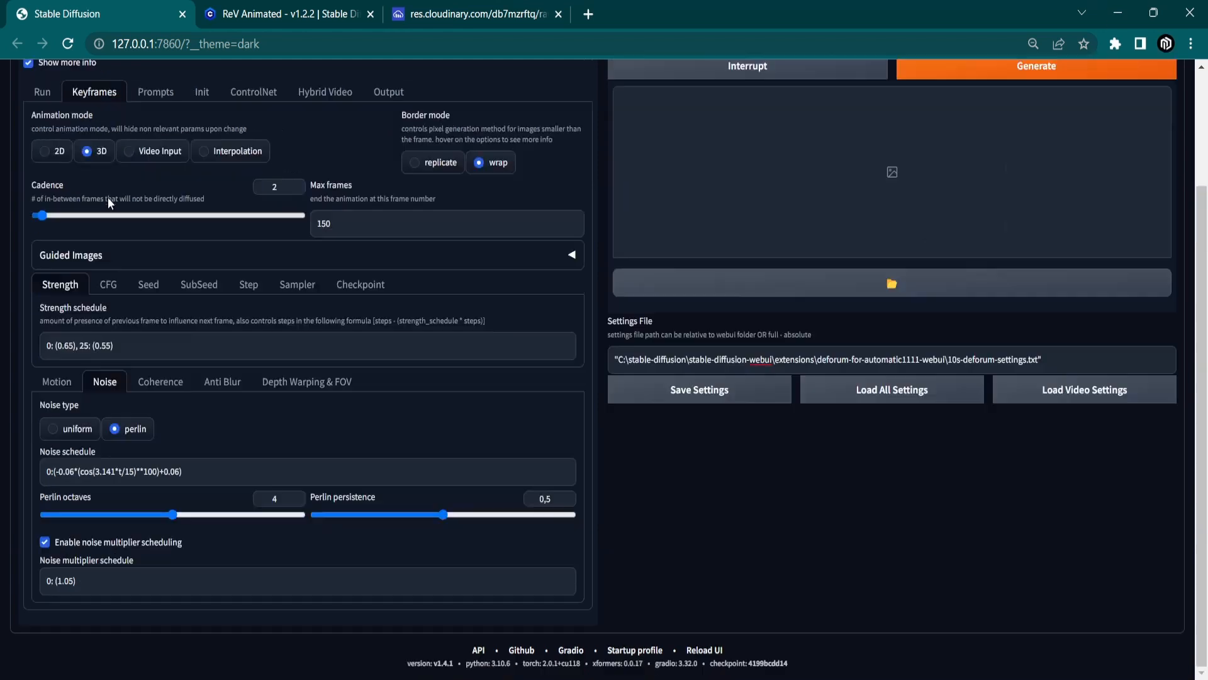
Review Depth Warping & FOV, toggling depth warping off and on with Midas-3-Hybrid and FOV 120
{"action": "triple_click", "coordinate": [153, 471]}
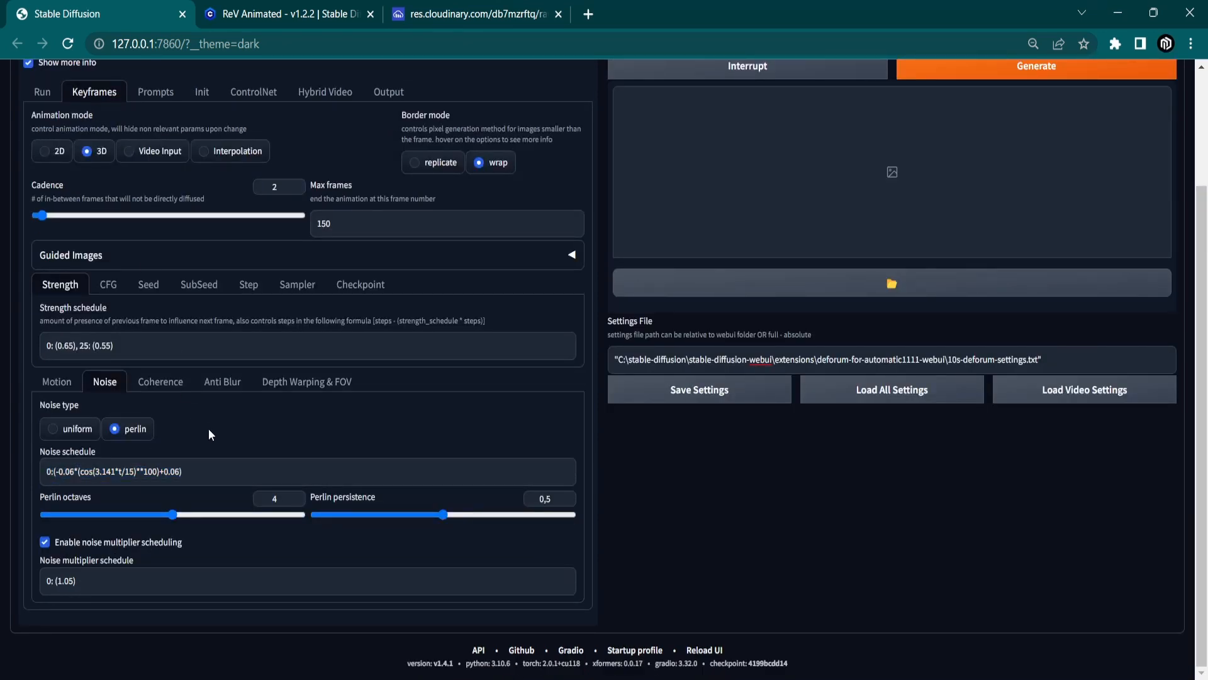
{"action": "left_click", "coordinate": [221, 380]}
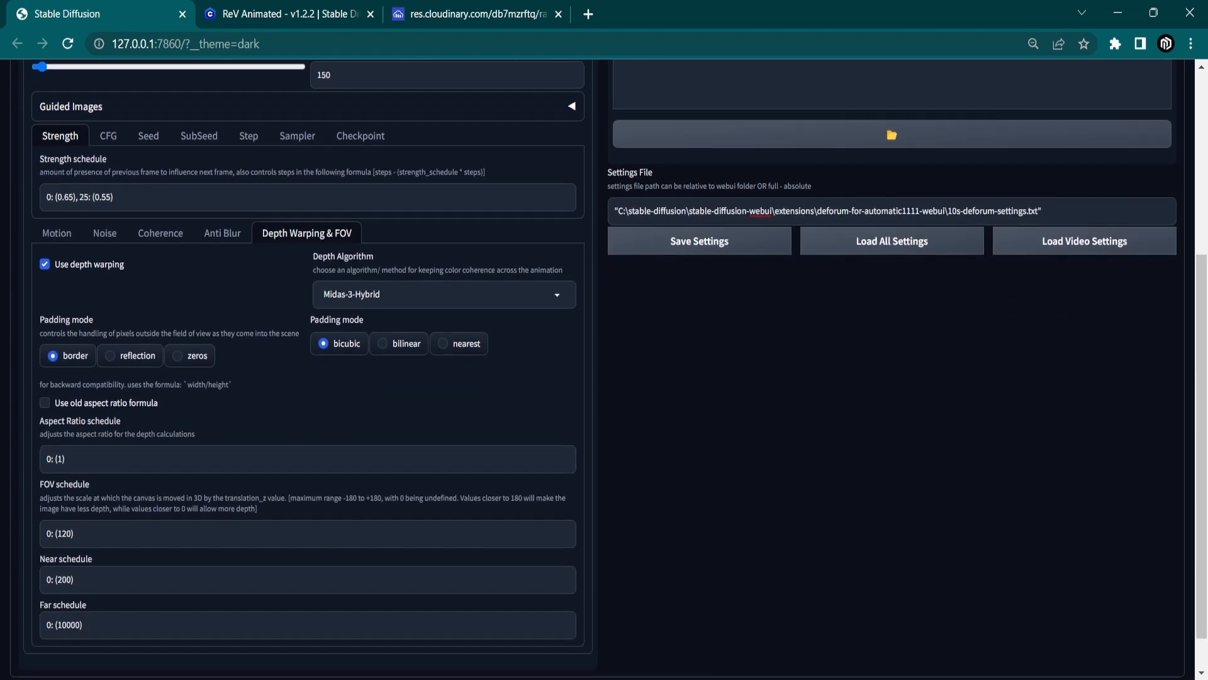
{"action": "left_click", "coordinate": [45, 263]}
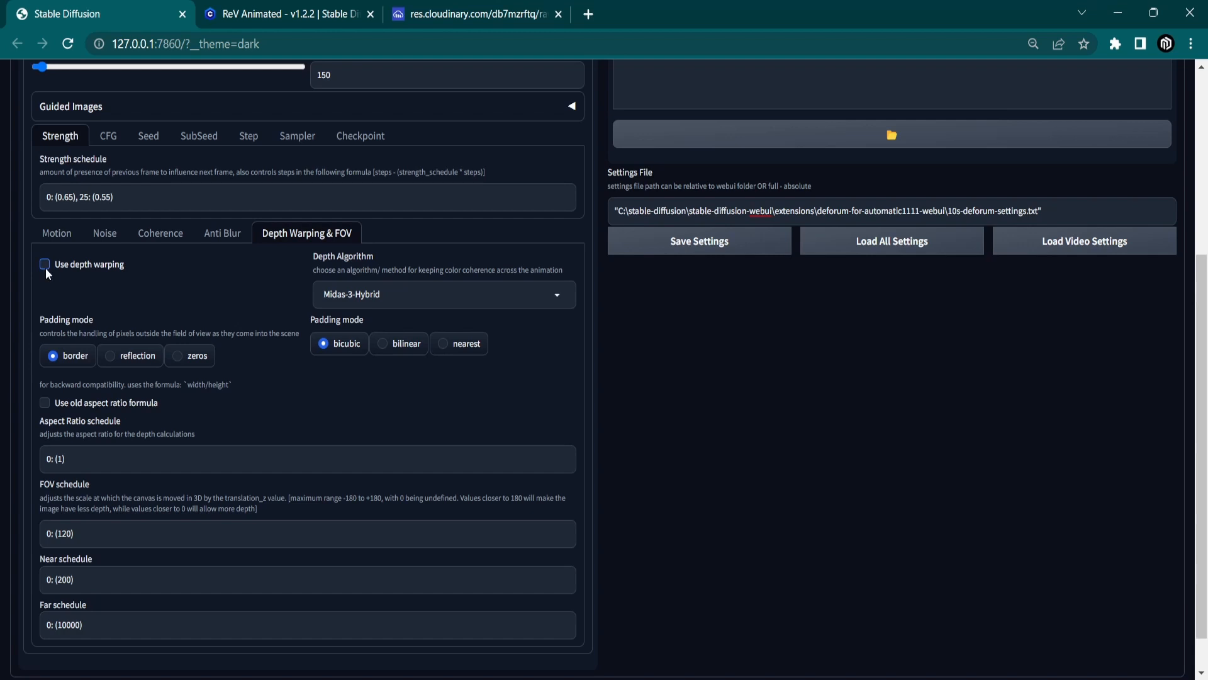
{"action": "left_click", "coordinate": [45, 263]}
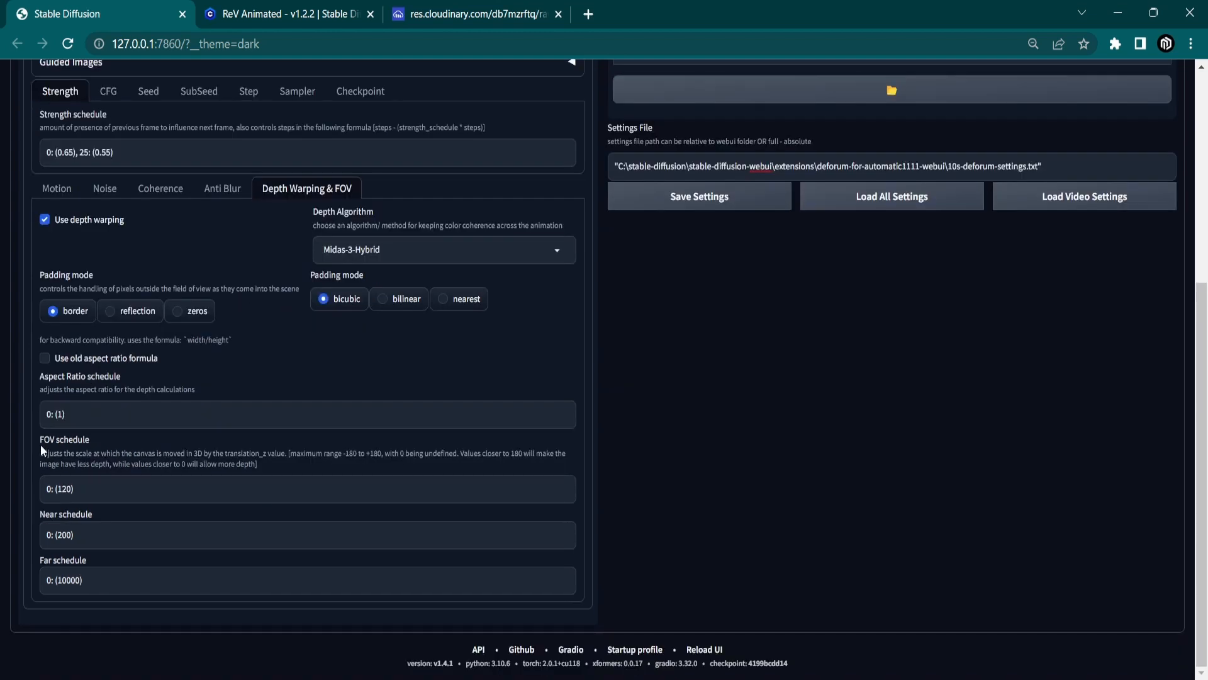
{"action": "double_click", "coordinate": [64, 488]}
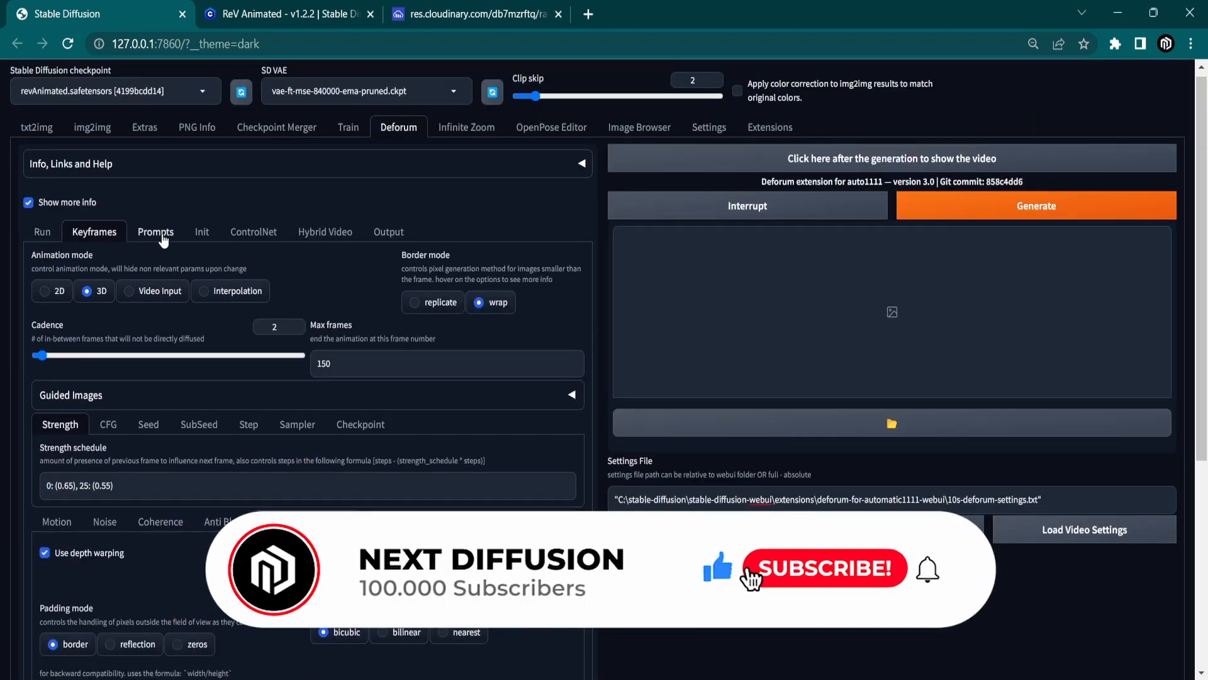
Review the loaded JSON prompts, then show the Init settings with Use init enabled at strength 0.8
{"action": "left_click", "coordinate": [155, 231]}
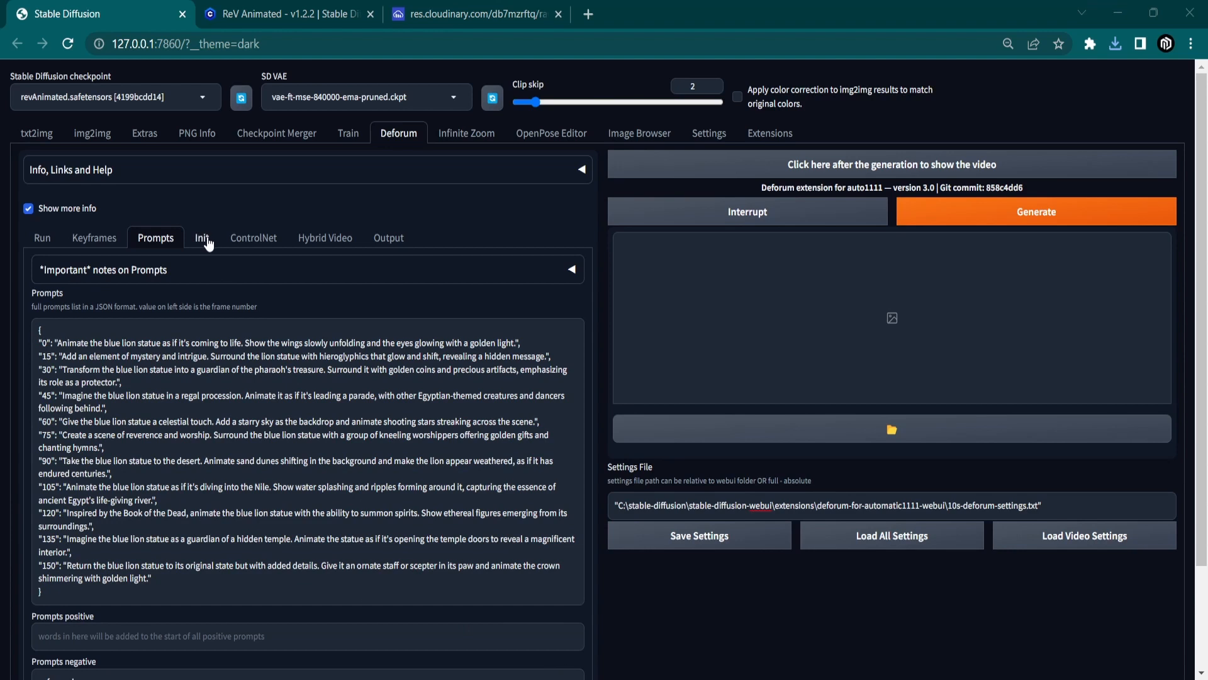
{"action": "left_click", "coordinate": [201, 238]}
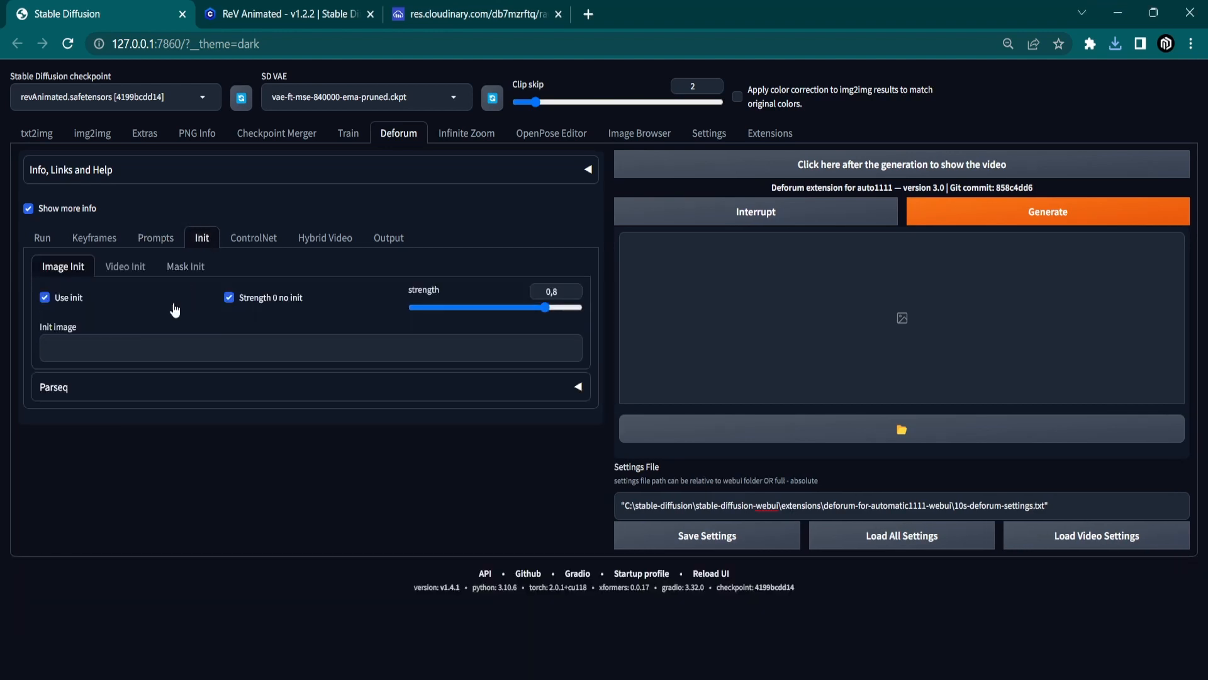
Locate deforum_starting_image.png in Downloads to copy its path for the init image
{"action": "left_click", "coordinate": [308, 348]}
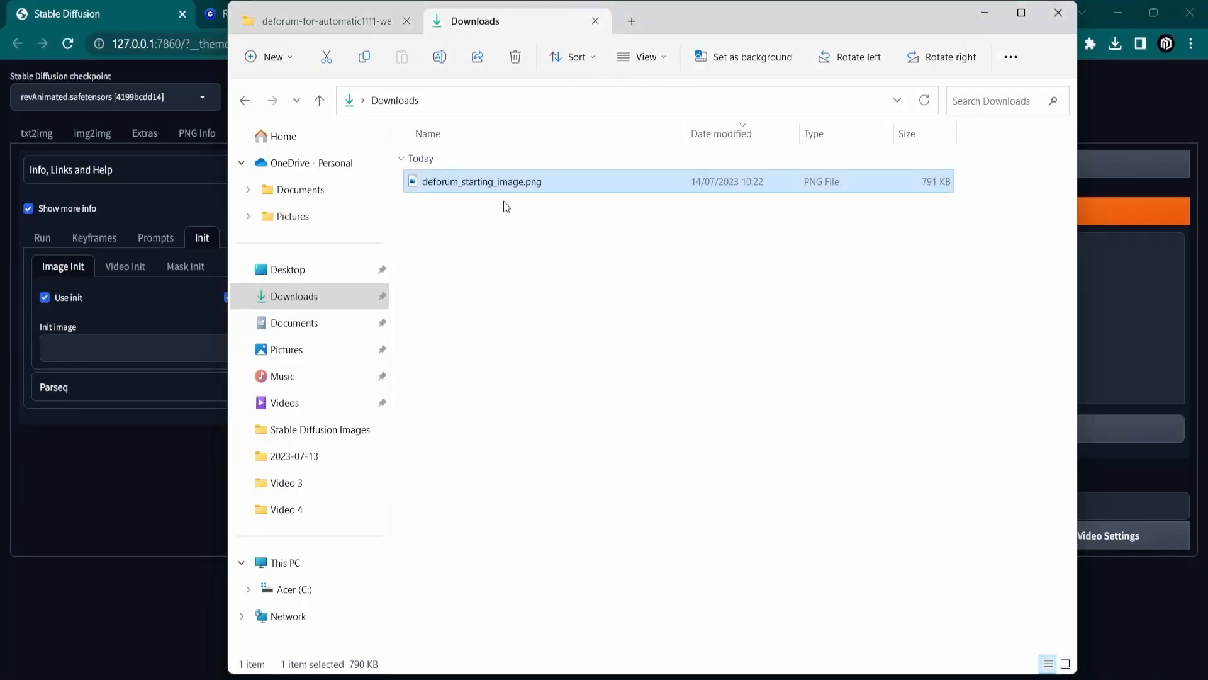
{"action": "right_click", "coordinate": [508, 193]}
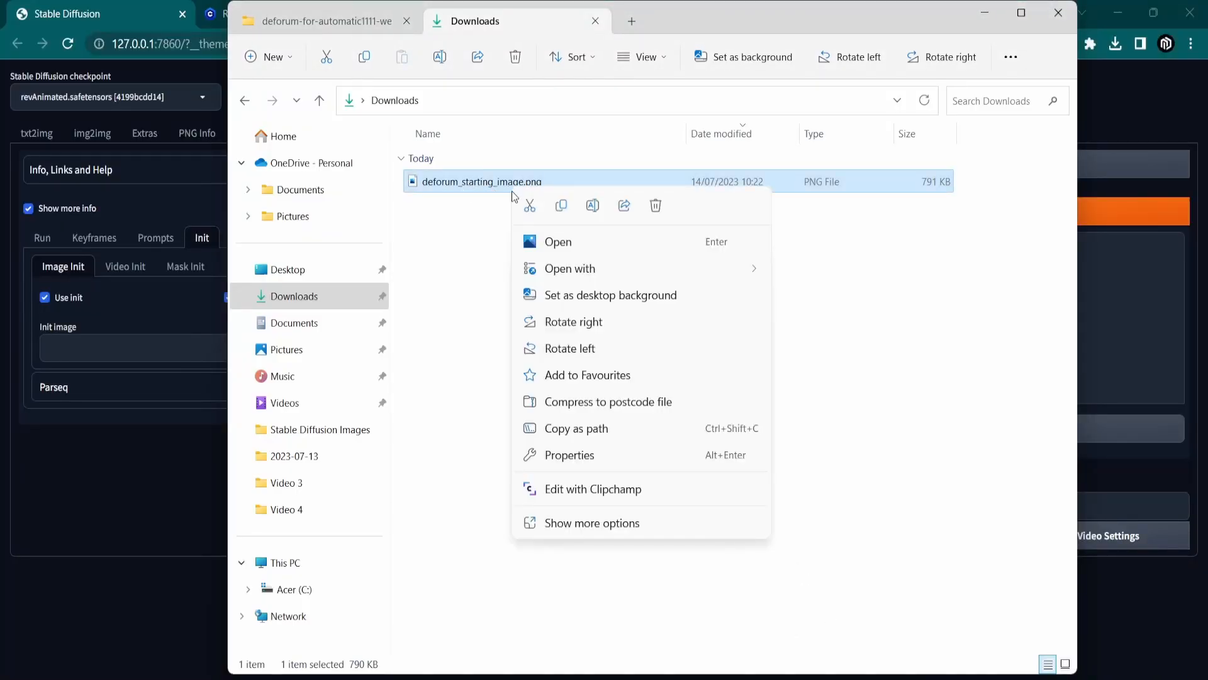
{"action": "mouse_move", "coordinate": [577, 428]}
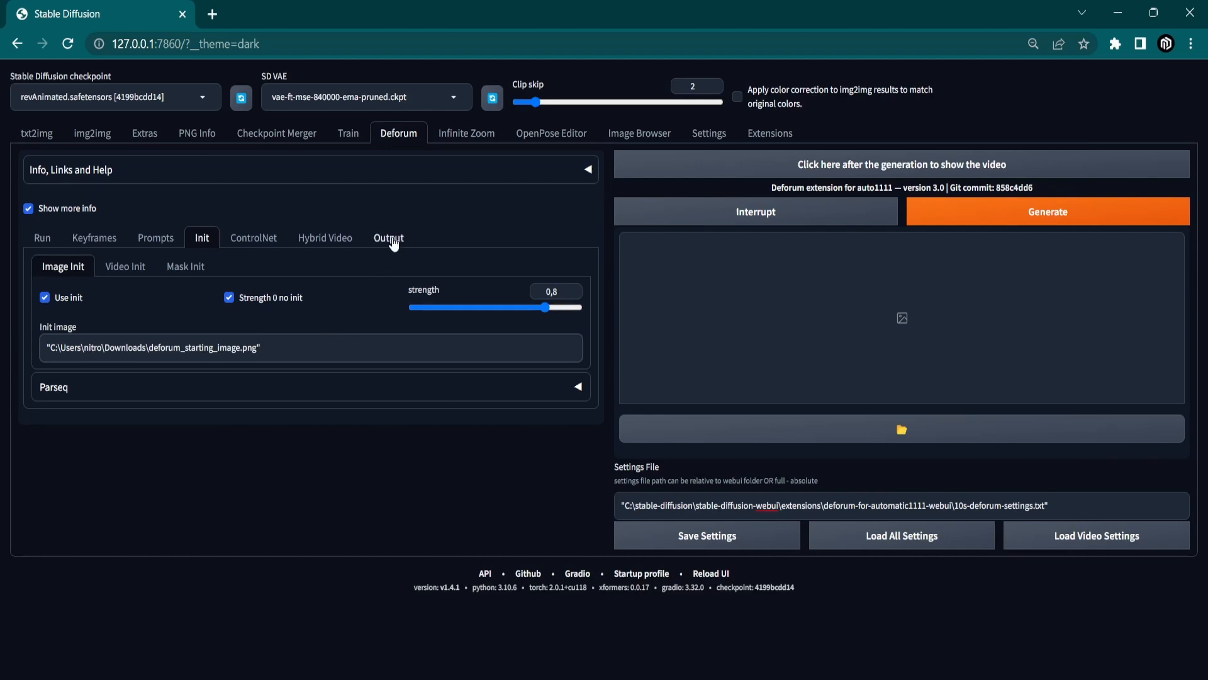
Confirm the video output FPS is 15 and start generating the Deforum animation
{"action": "left_click", "coordinate": [389, 238]}
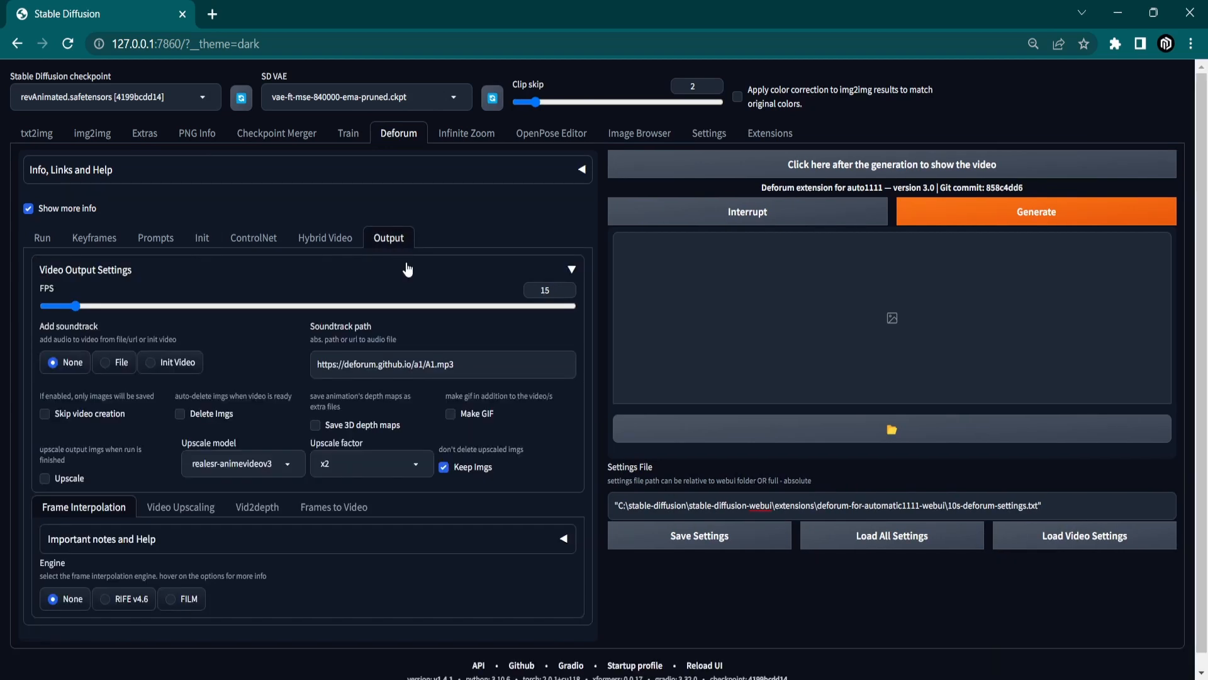
{"action": "left_click", "coordinate": [545, 290]}
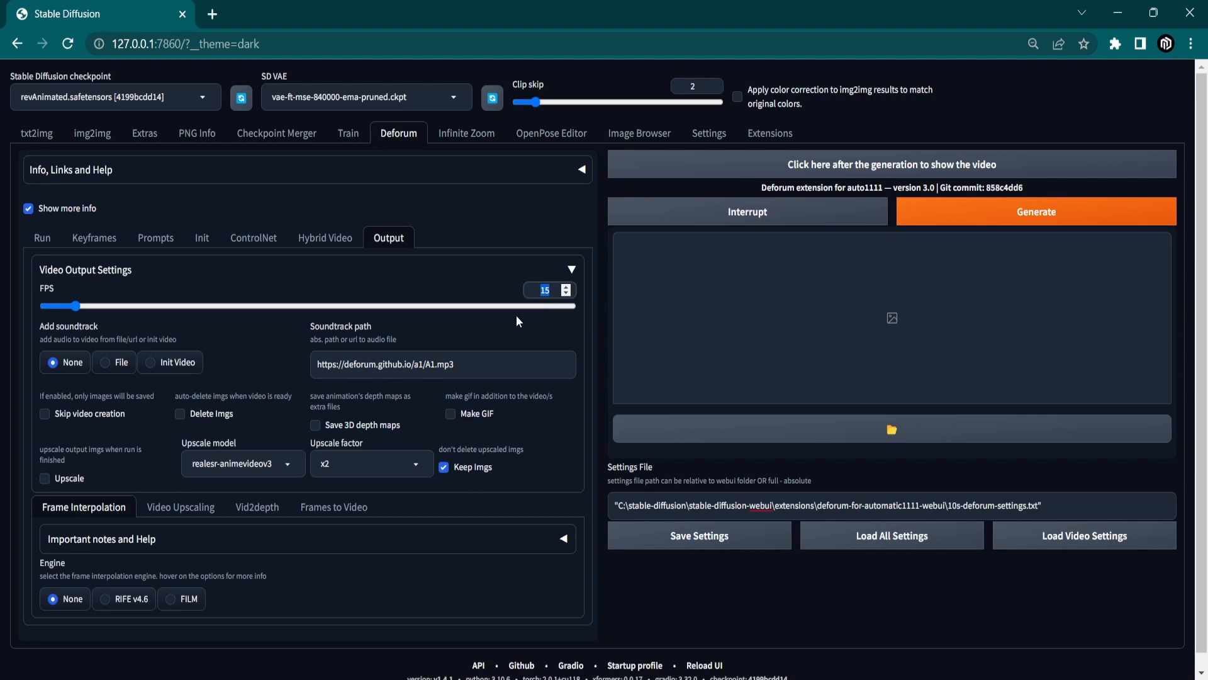
{"action": "left_click", "coordinate": [1036, 211]}
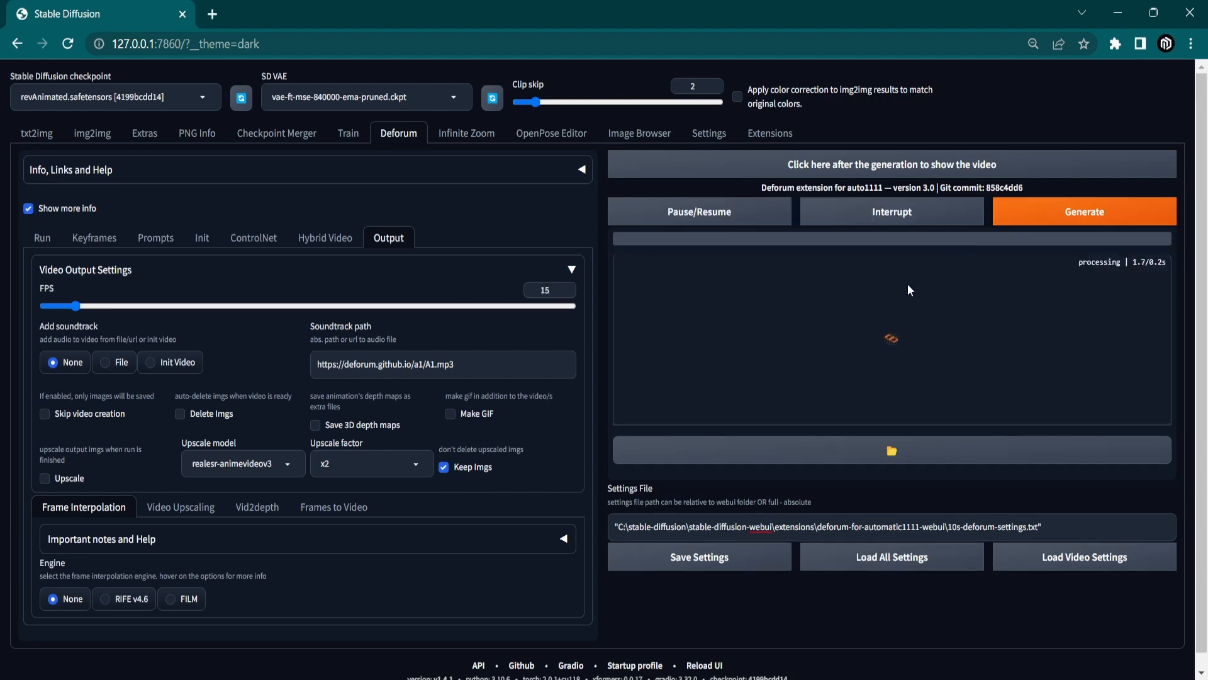
{"action": "mouse_move", "coordinate": [606, 377]}
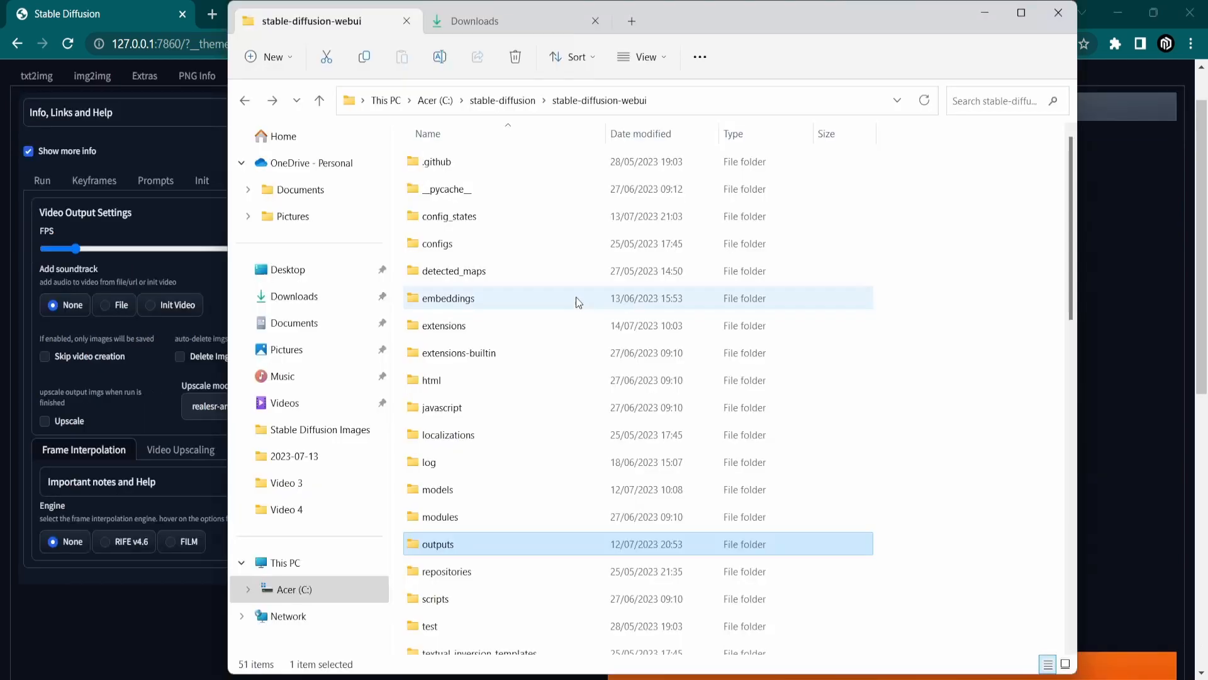
Browse the stable-diffusion-webui outputs subfolder and play the finished blue armored lion animation full screen
{"action": "scroll", "scroll_direction": "down", "scroll_amount": 3}
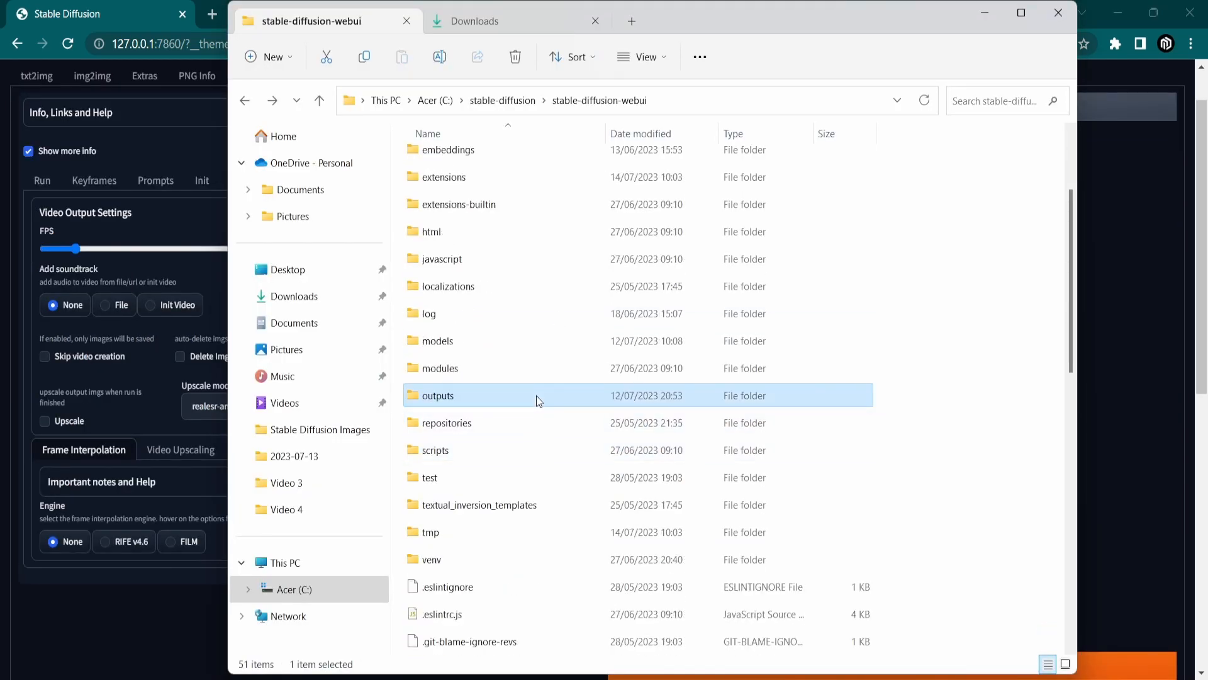
{"action": "double_click", "coordinate": [438, 395]}
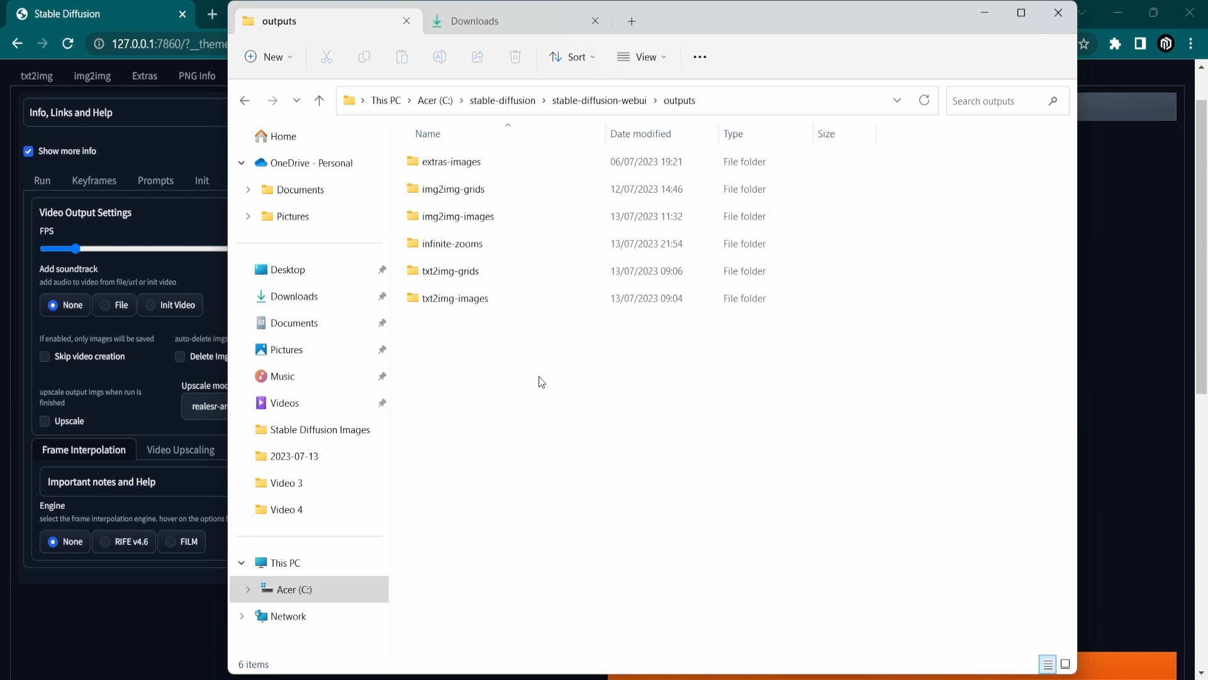
{"action": "double_click", "coordinate": [459, 216]}
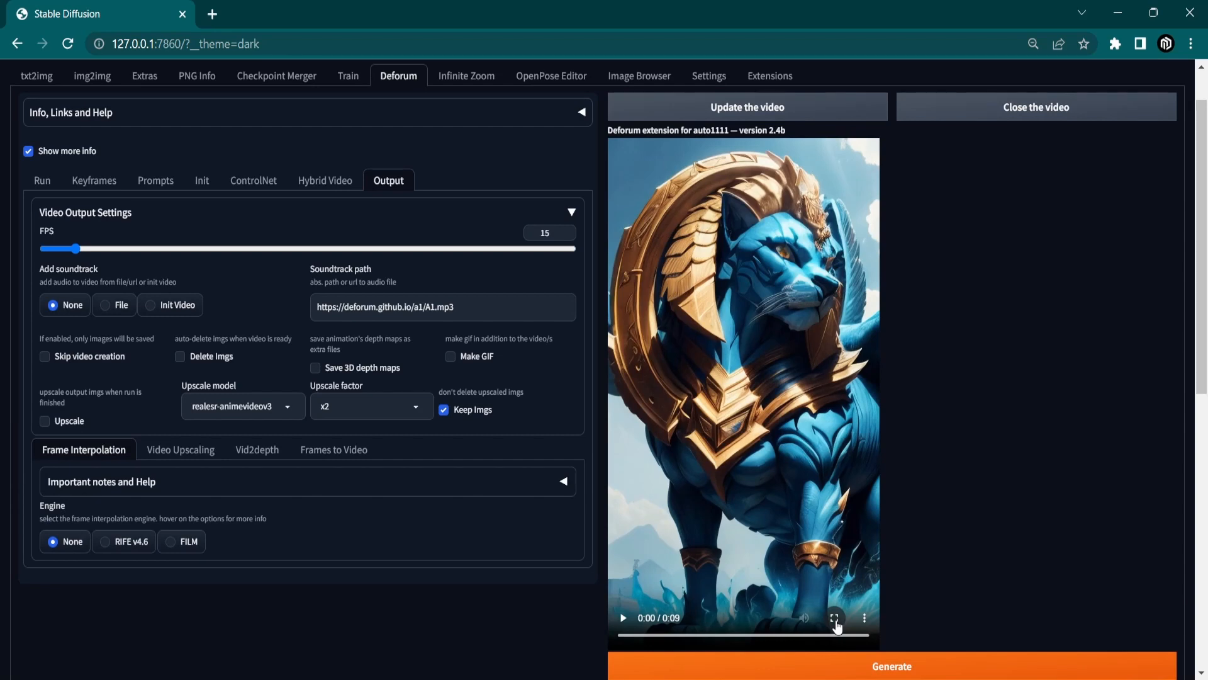
{"action": "left_click", "coordinate": [834, 617]}
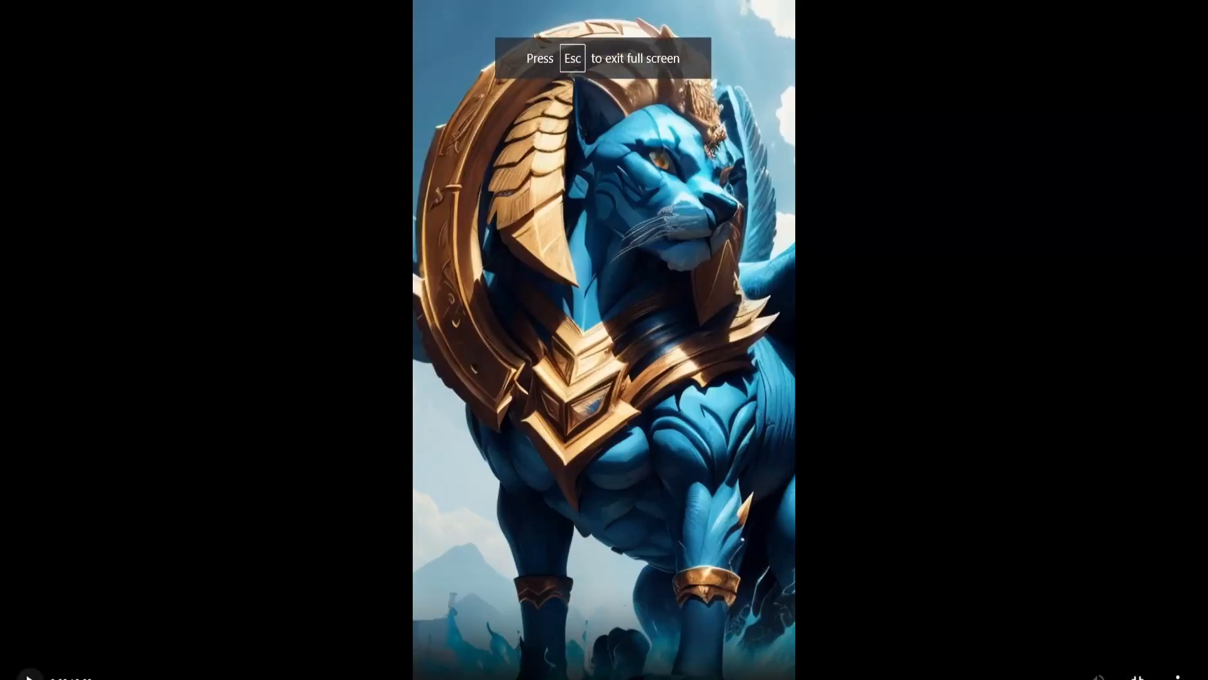